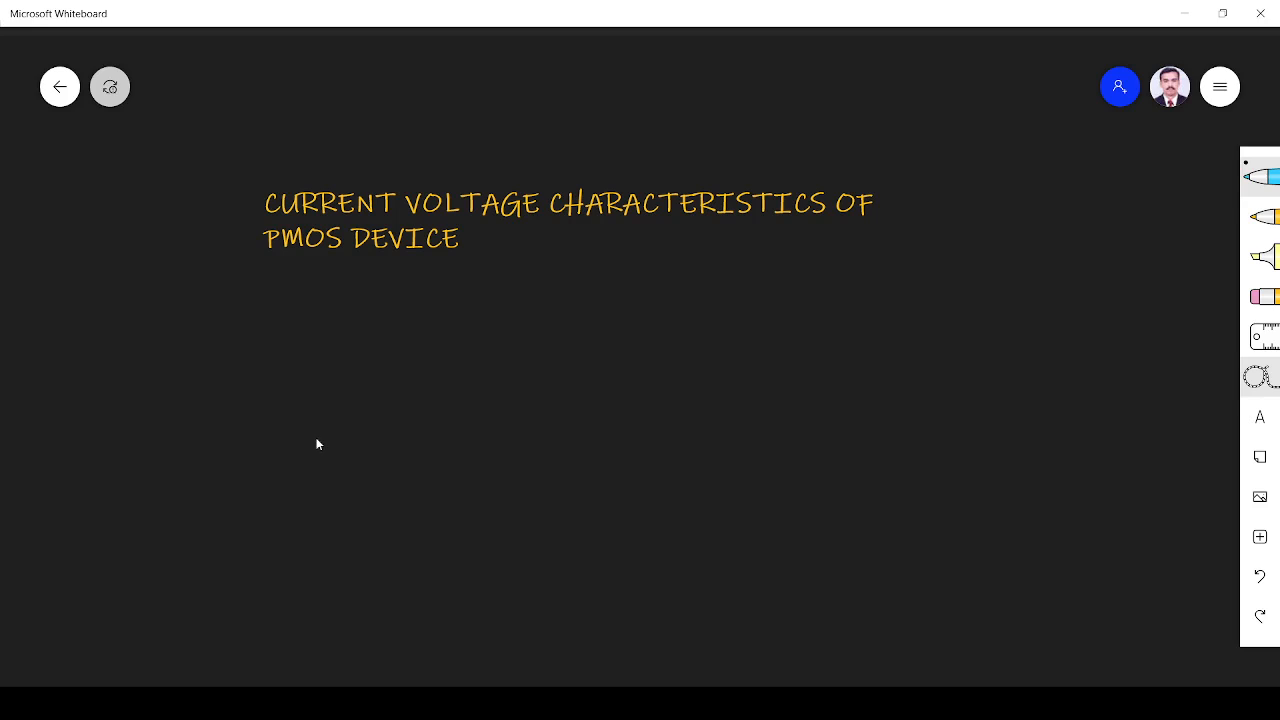
mouse_move(392, 384)
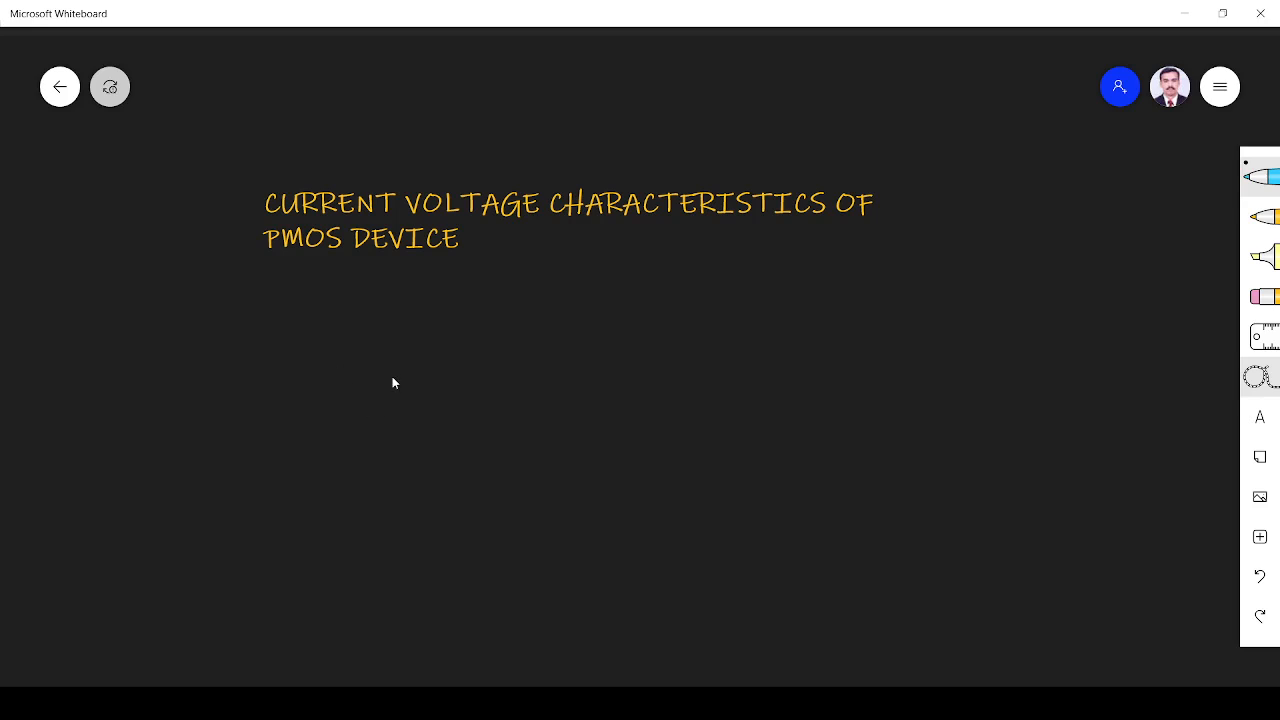
mouse_move(504, 274)
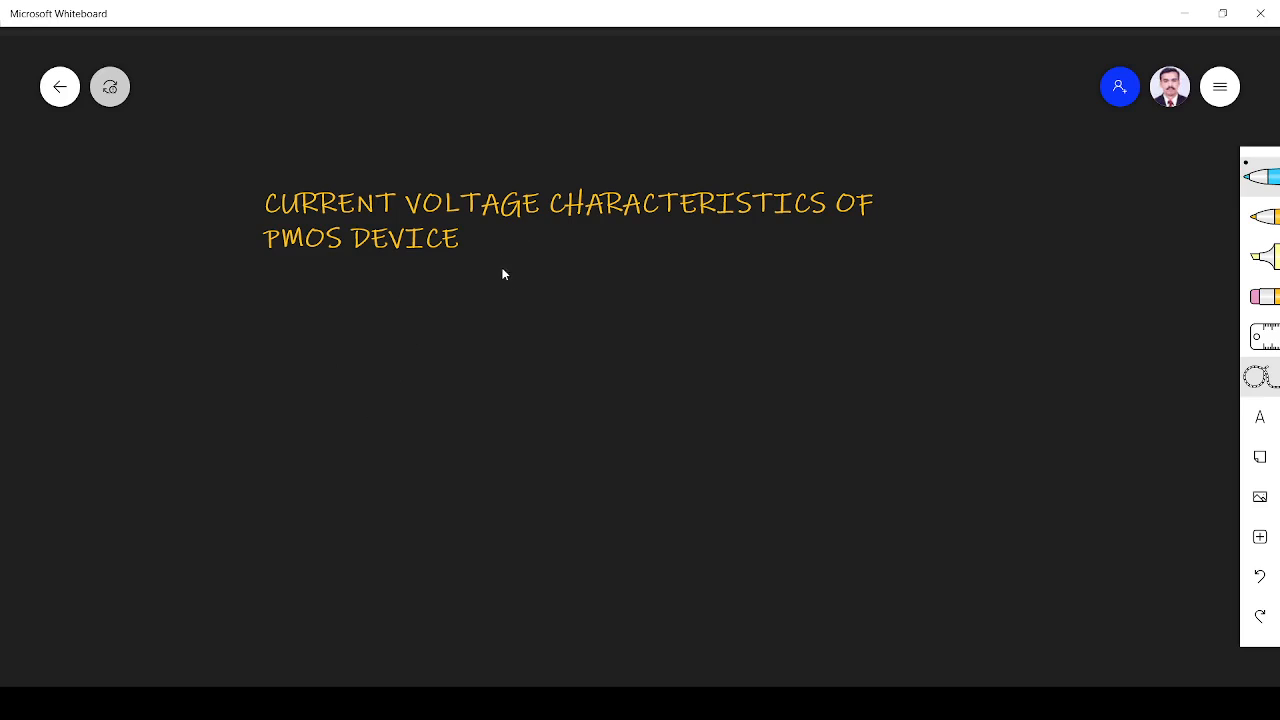
mouse_move(428, 280)
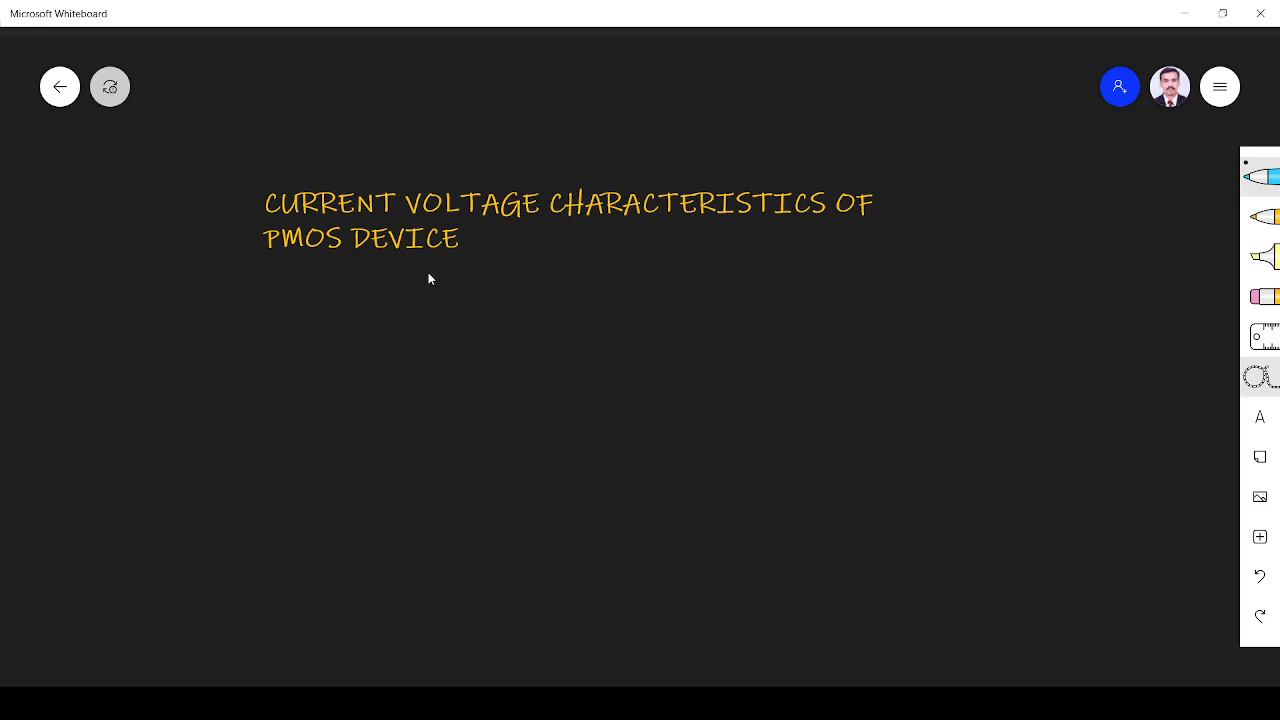
mouse_move(400, 292)
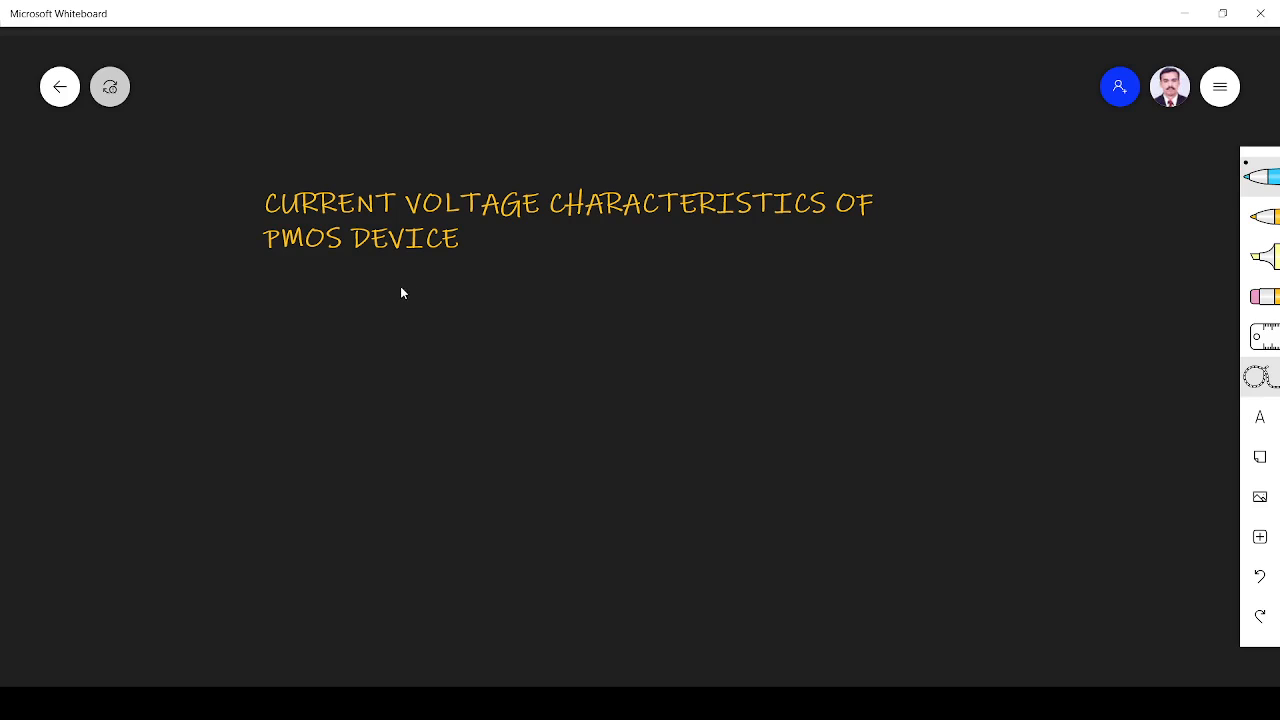
mouse_move(448, 320)
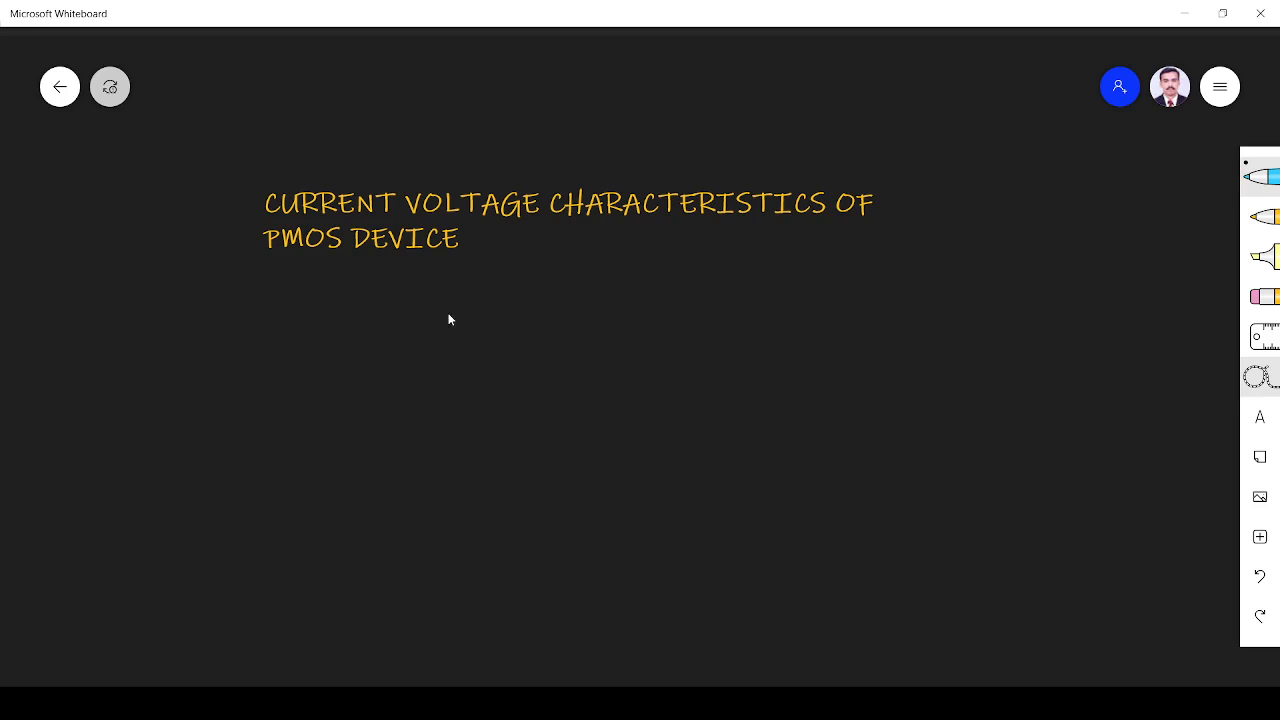
mouse_move(294, 348)
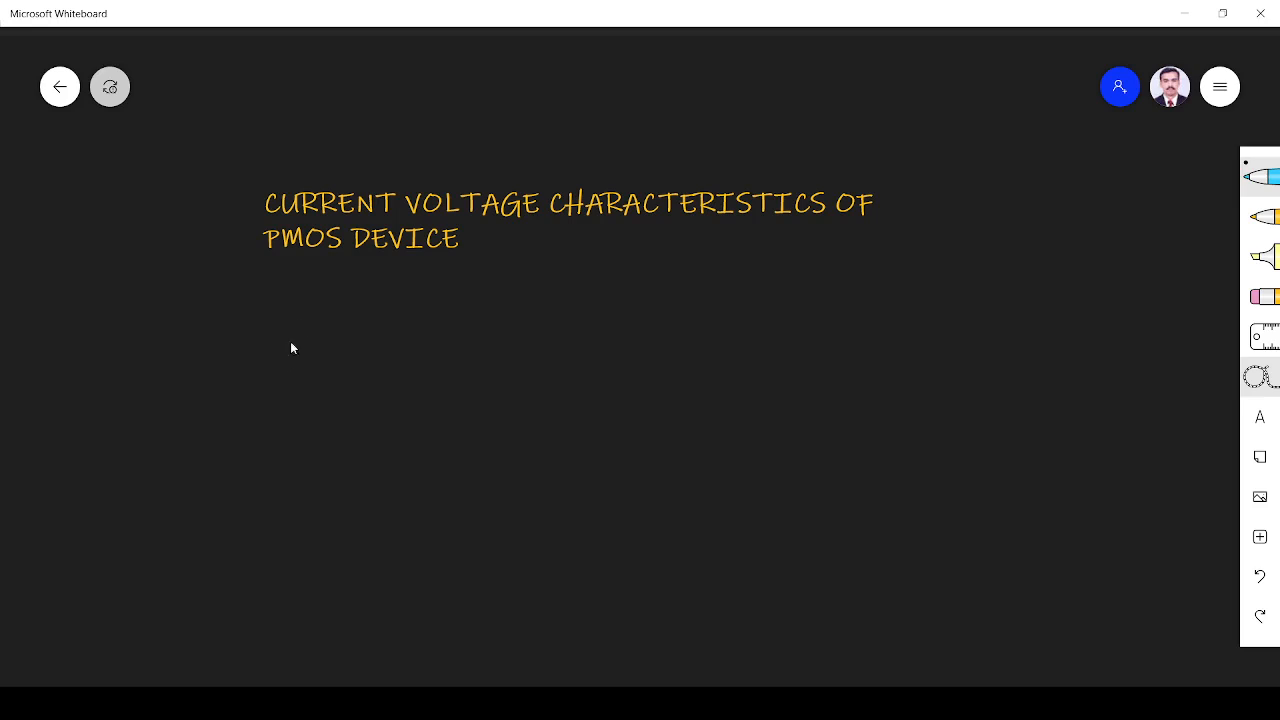
mouse_move(320, 362)
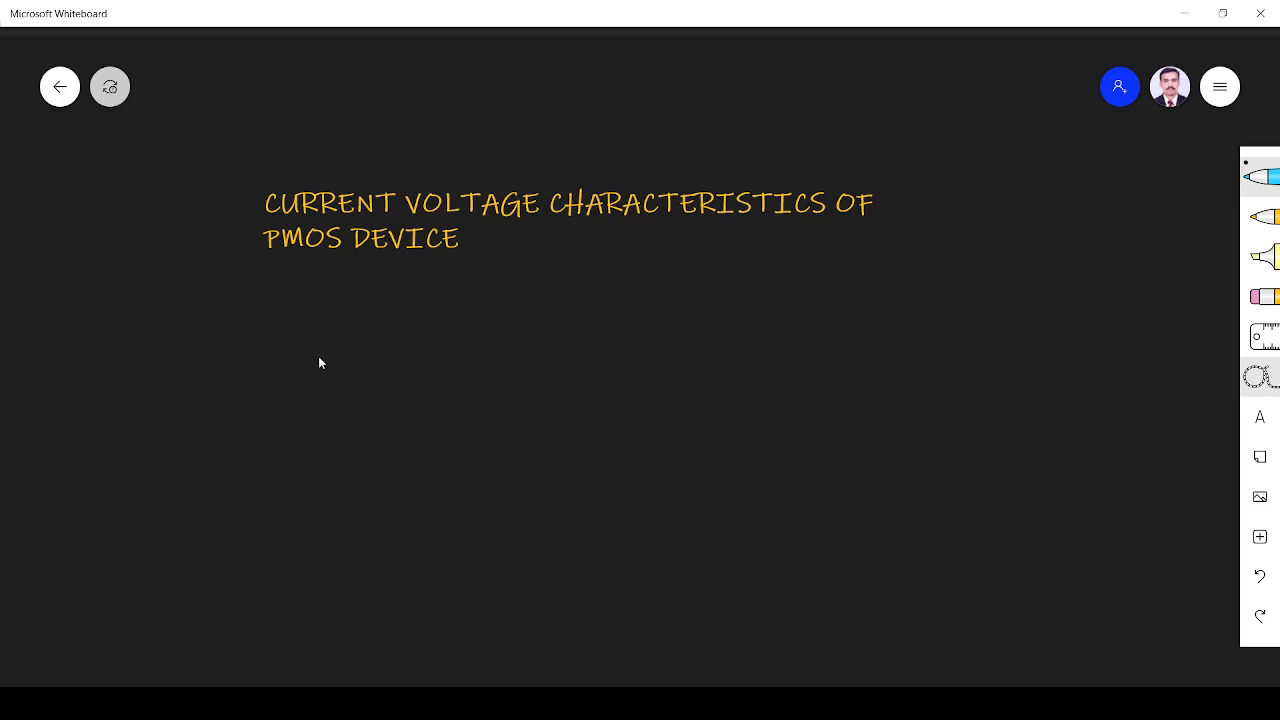
mouse_move(322, 364)
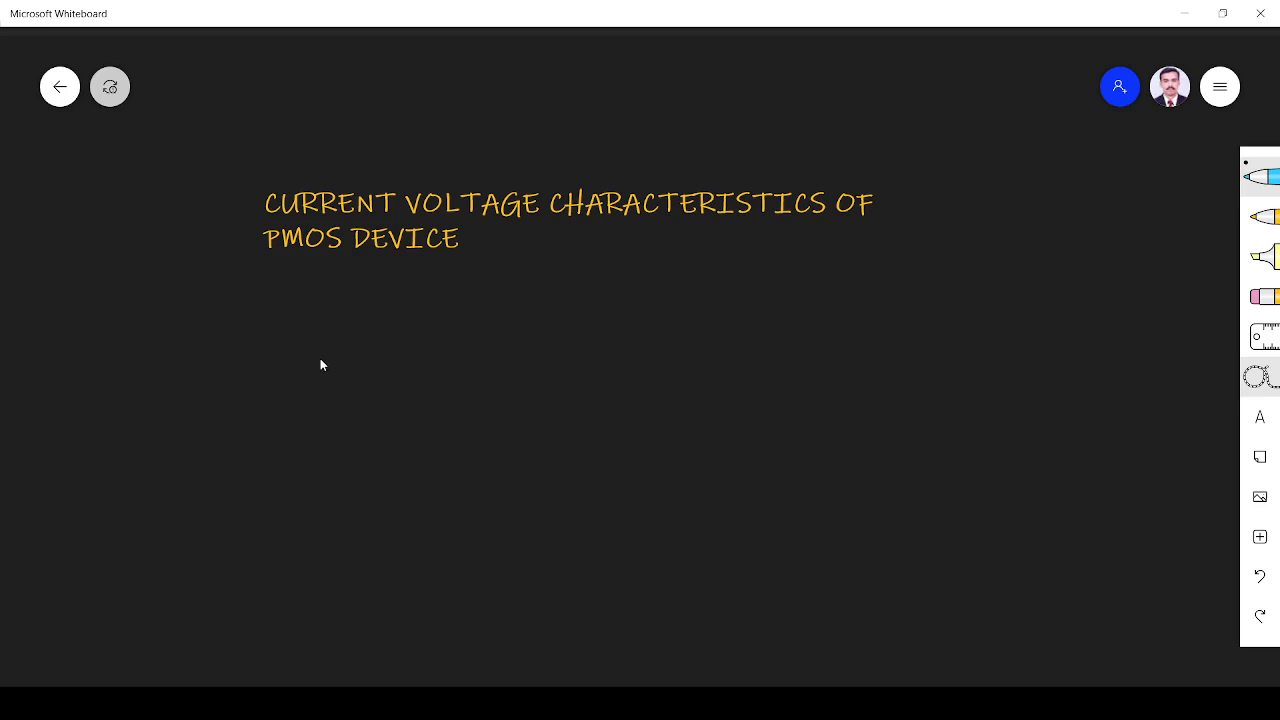
mouse_move(296, 390)
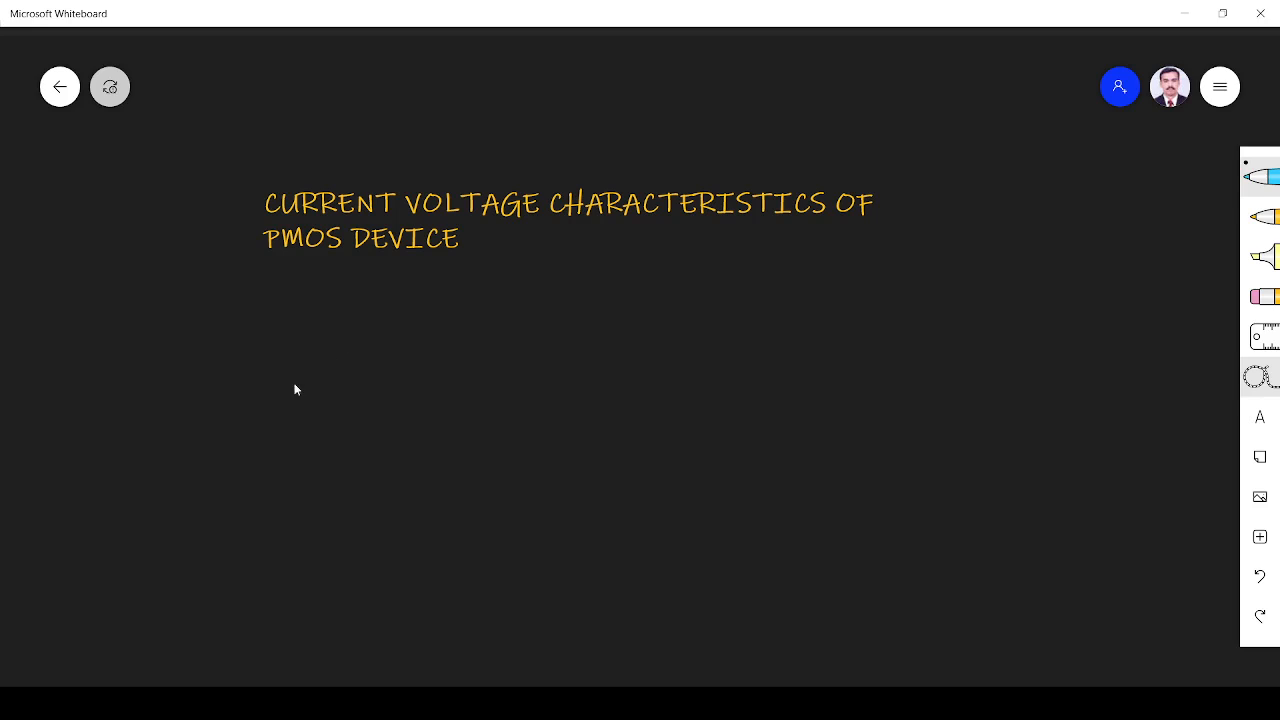
mouse_move(464, 368)
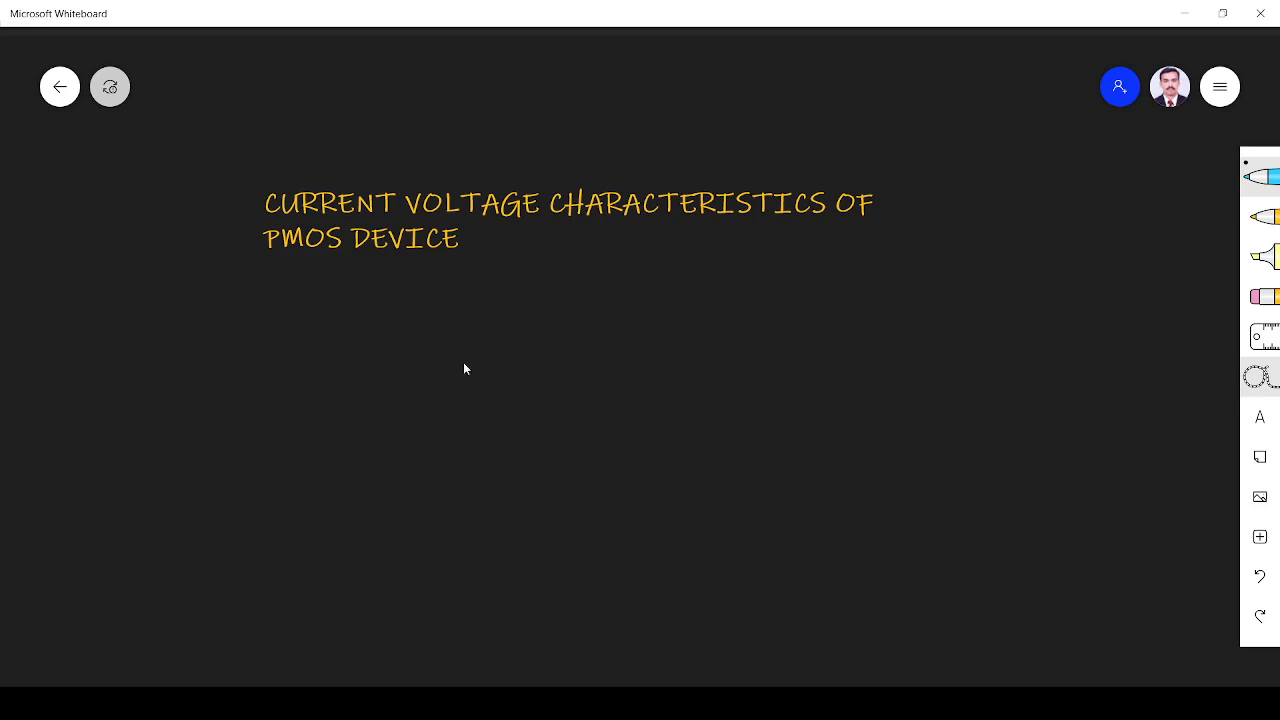
mouse_move(408, 384)
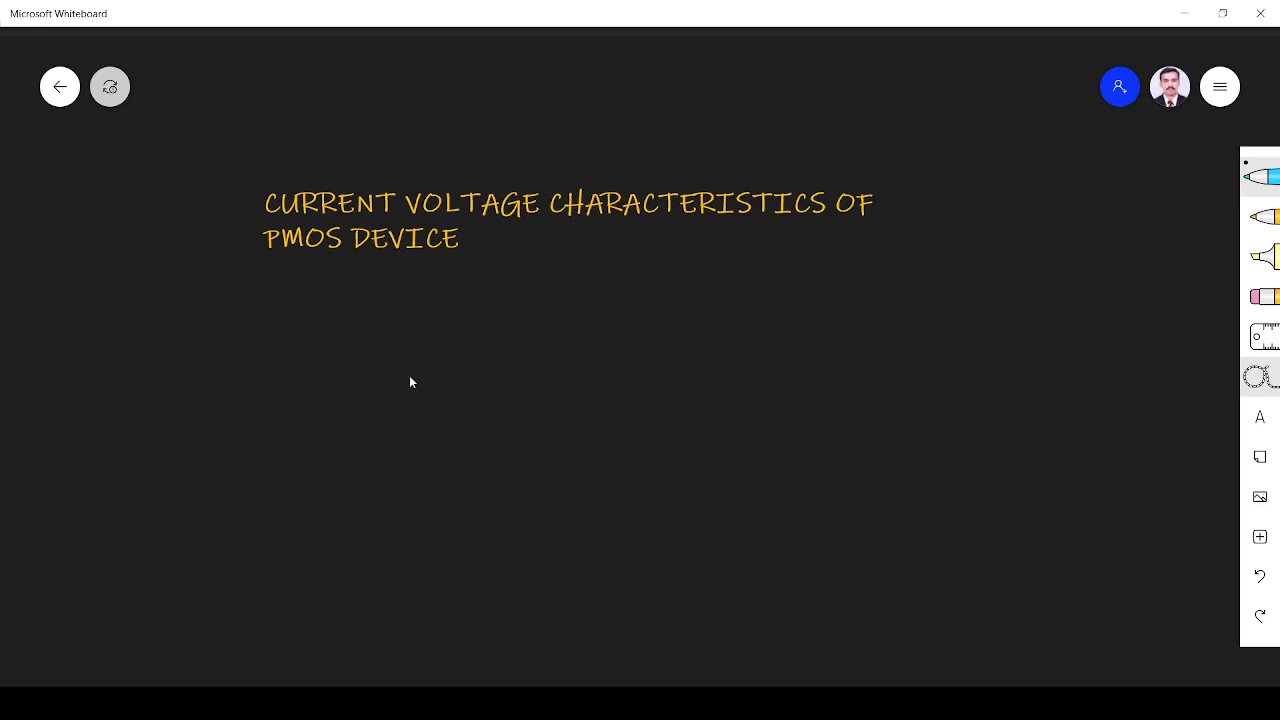
mouse_move(410, 376)
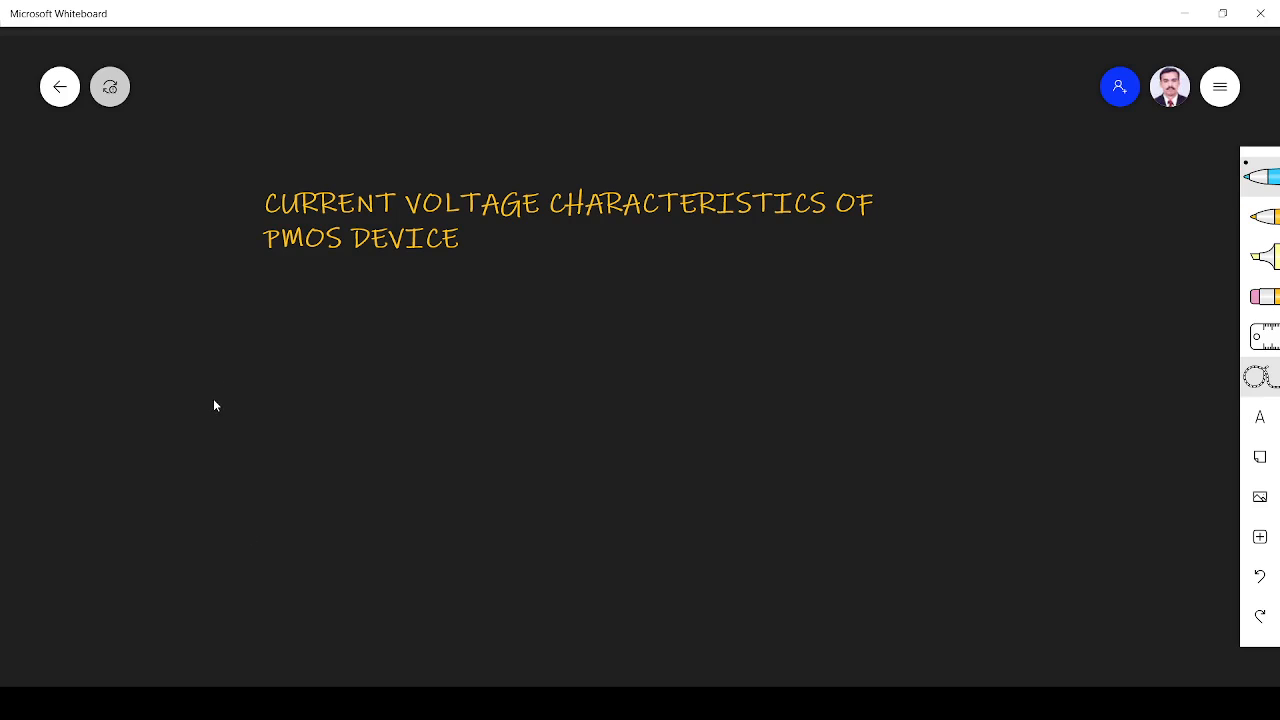
mouse_move(186, 602)
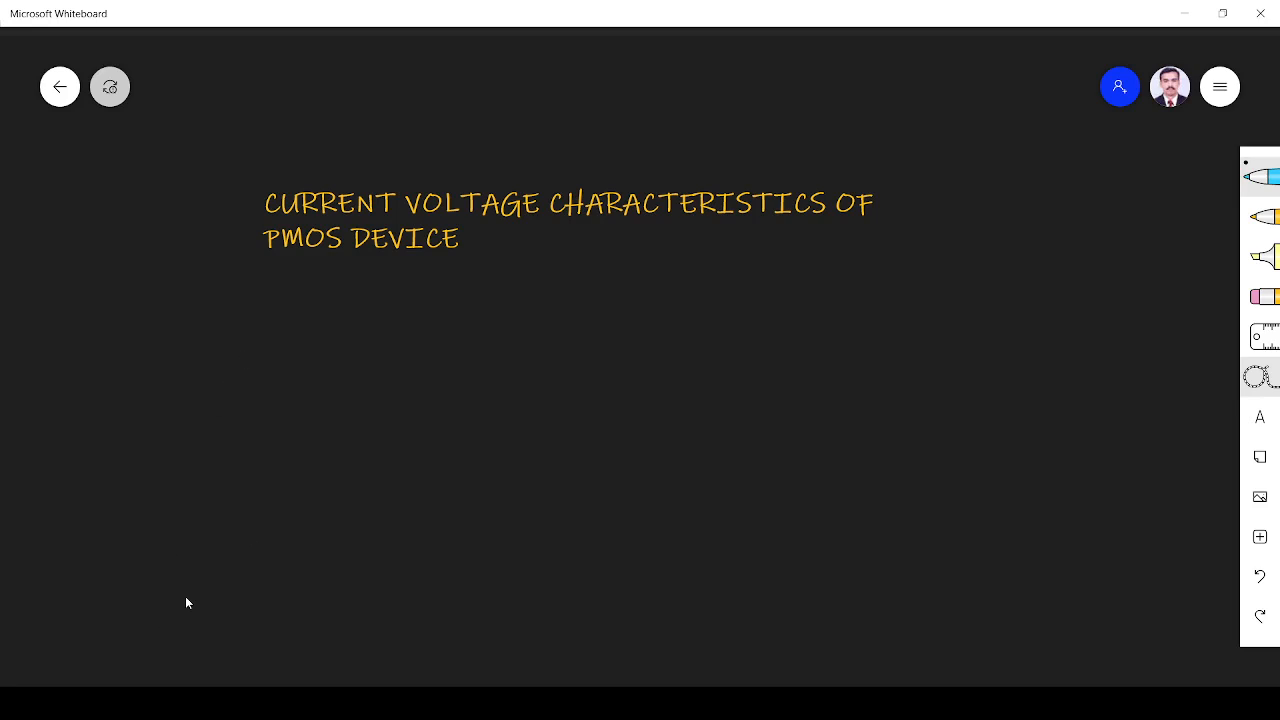
mouse_move(176, 364)
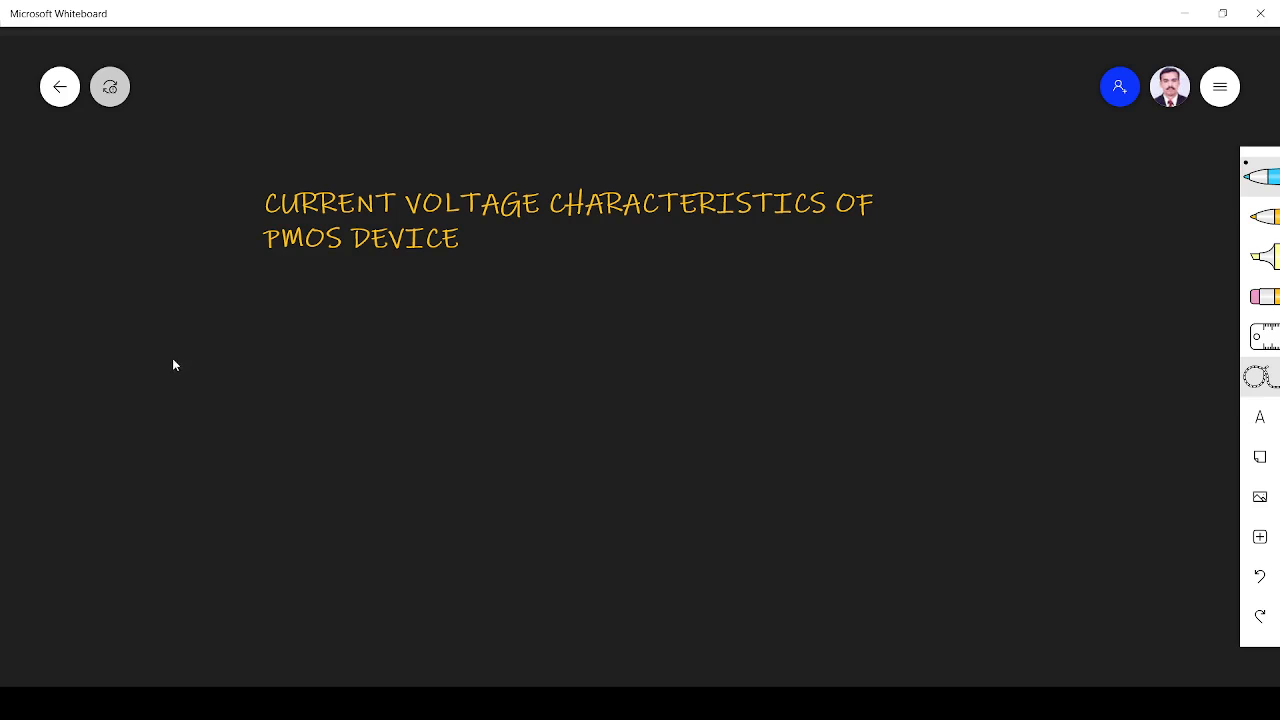
mouse_move(156, 386)
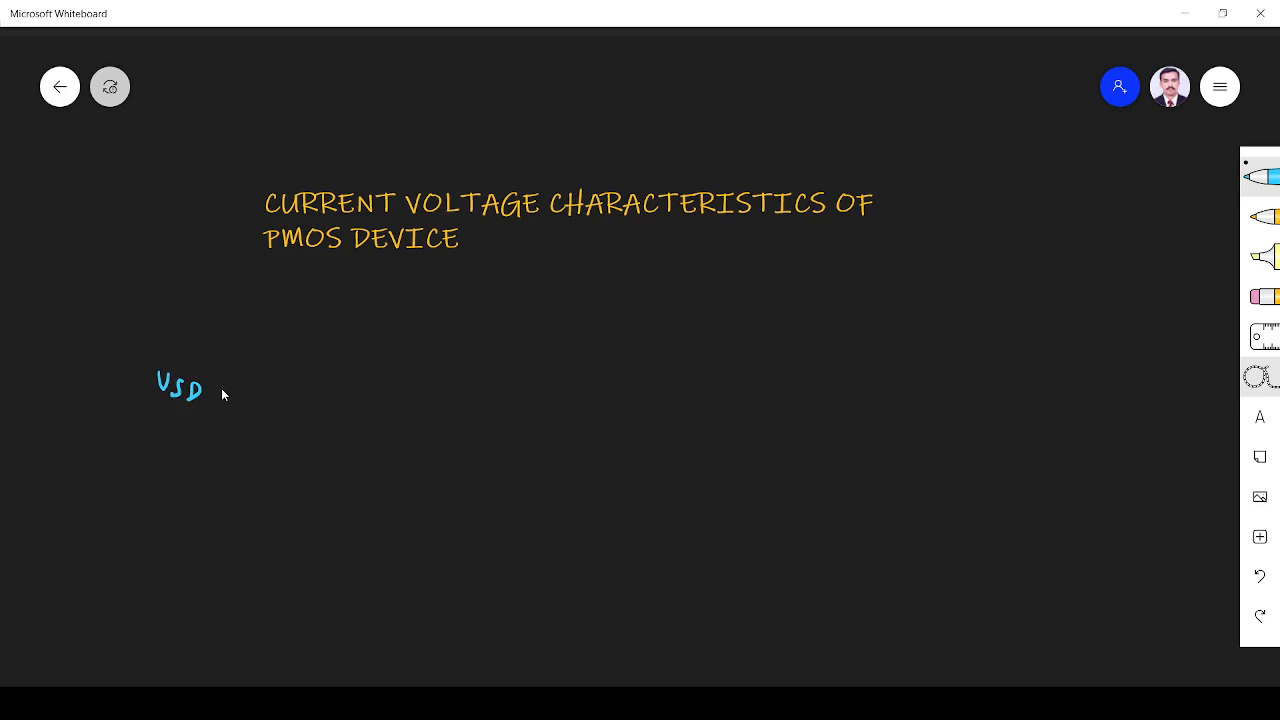
Ink 'VSD(sat) = VSG + VTP' in blue on the left under the PMOS I-V title
left_click_drag(216, 390, 260, 384)
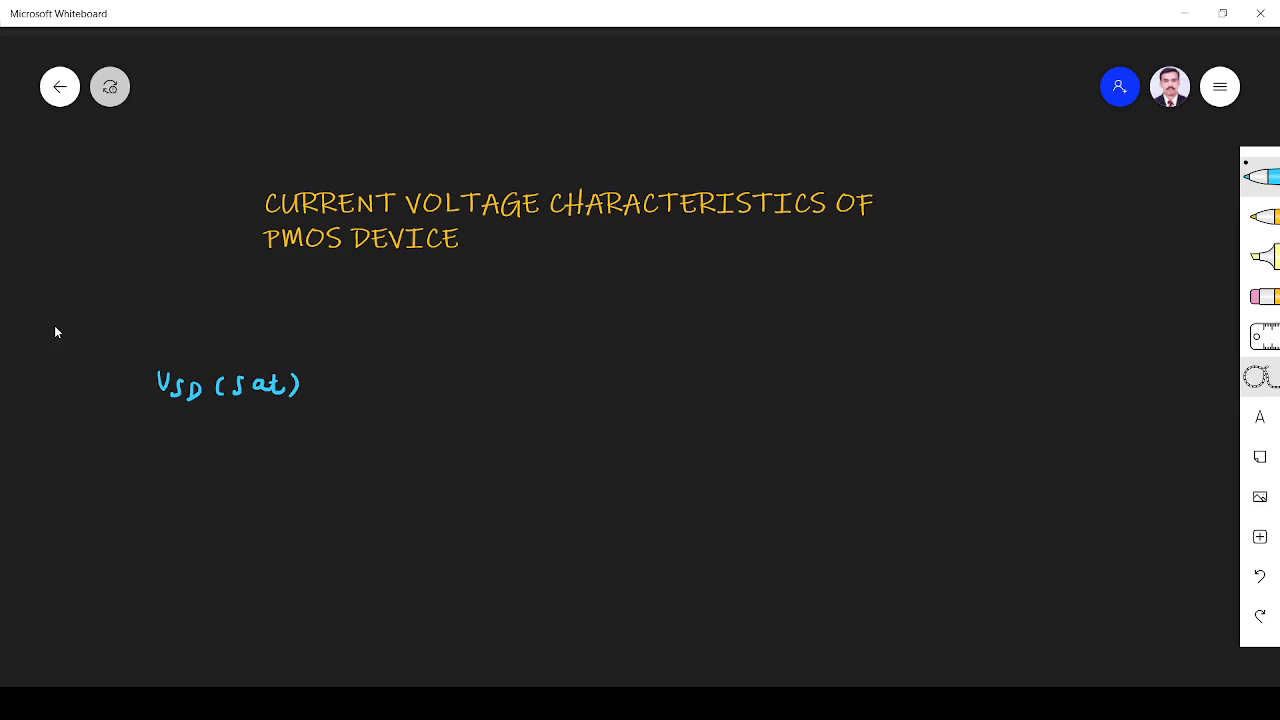
mouse_move(318, 388)
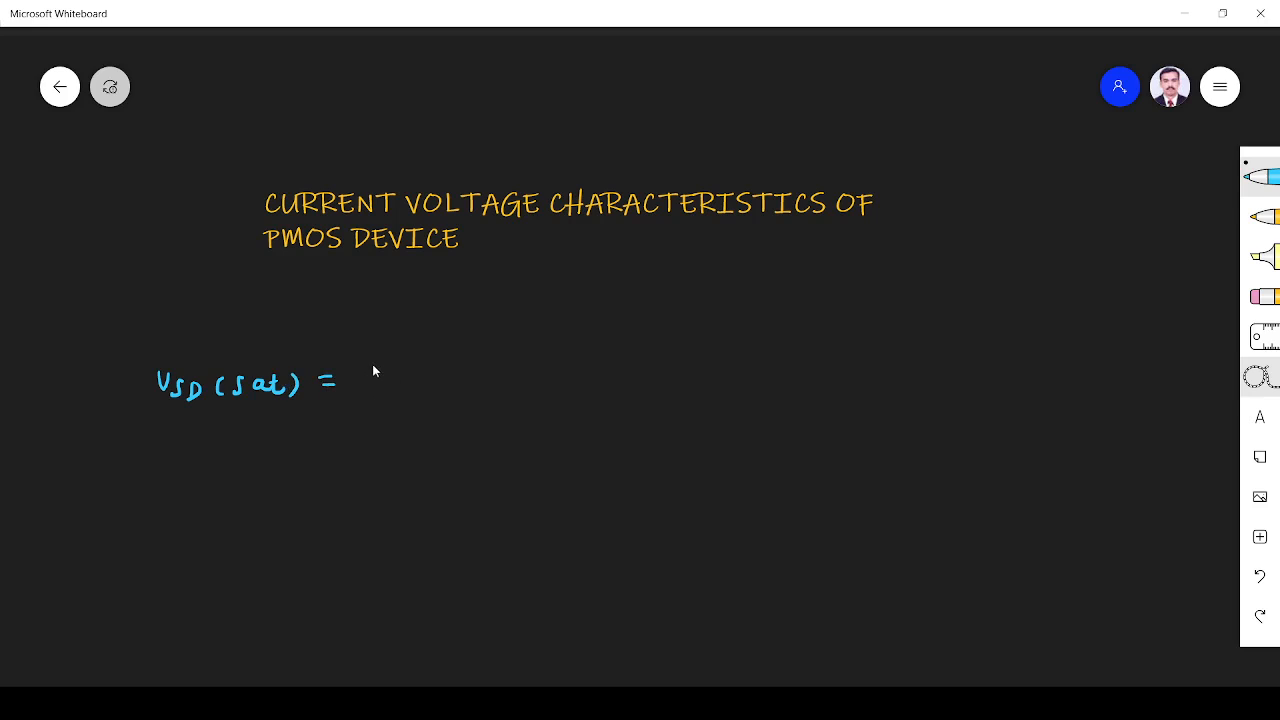
left_click_drag(376, 380, 424, 384)
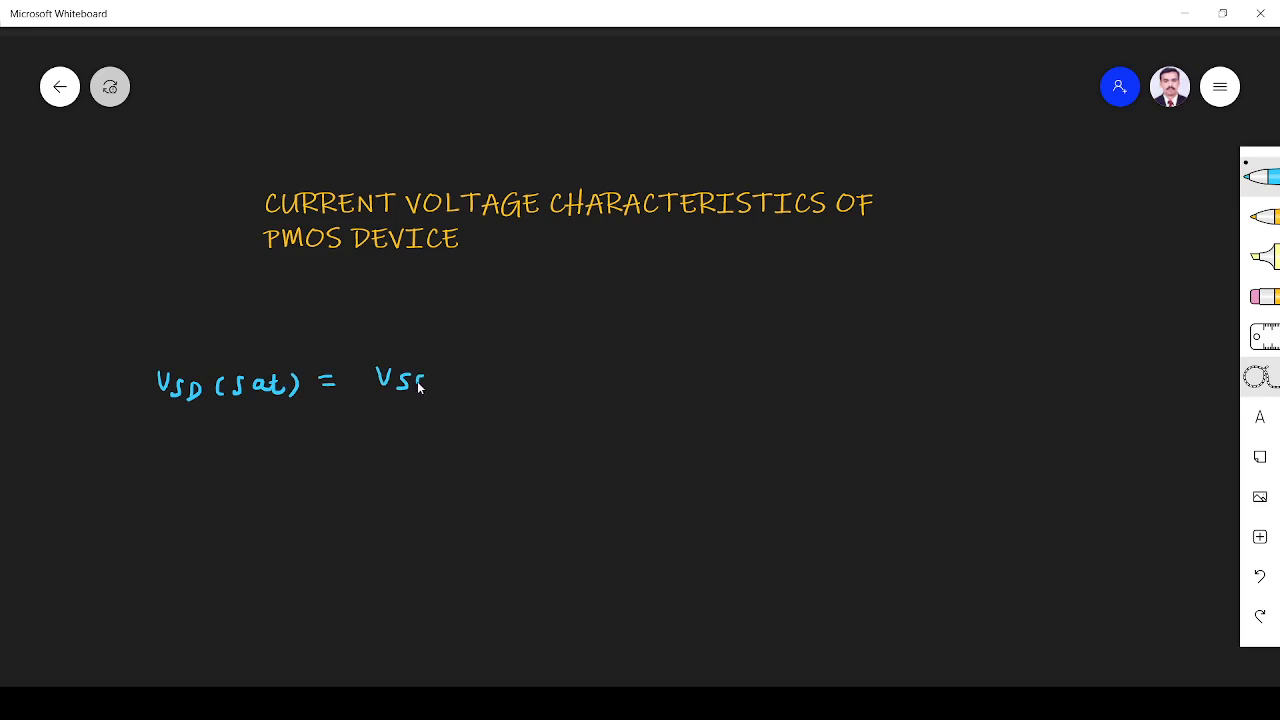
left_click_drag(440, 382, 500, 384)
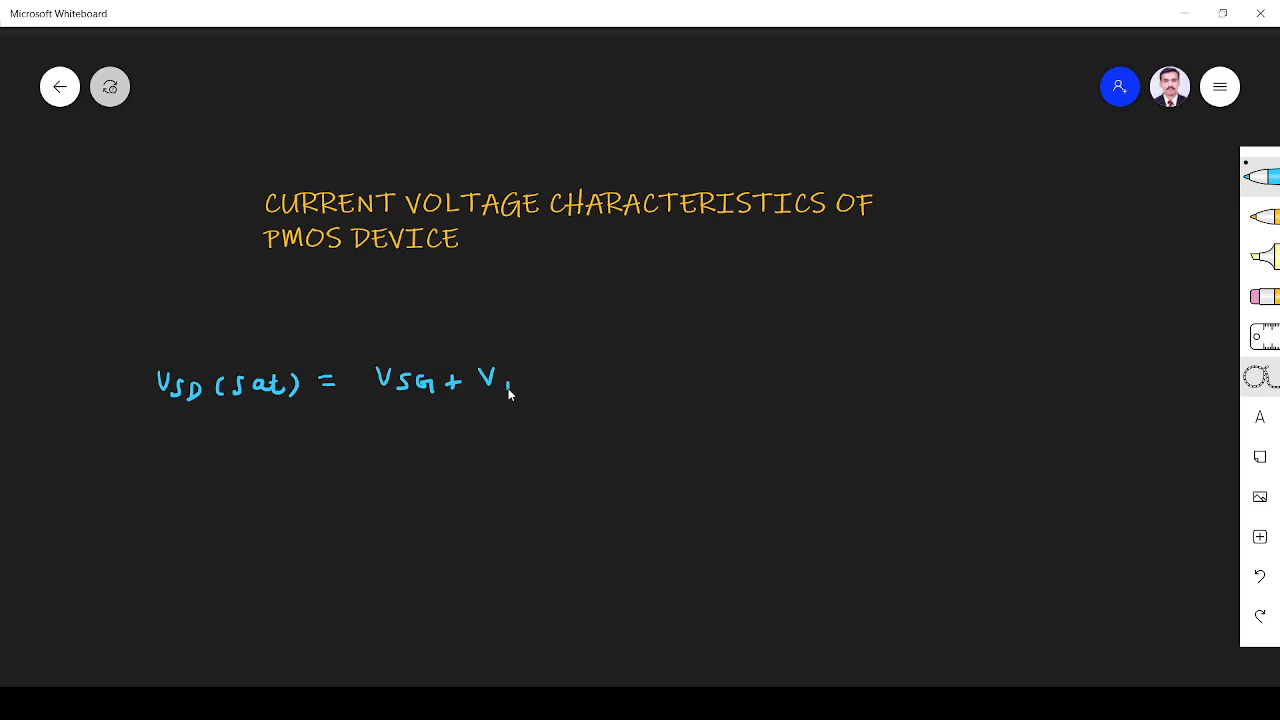
type("TR")
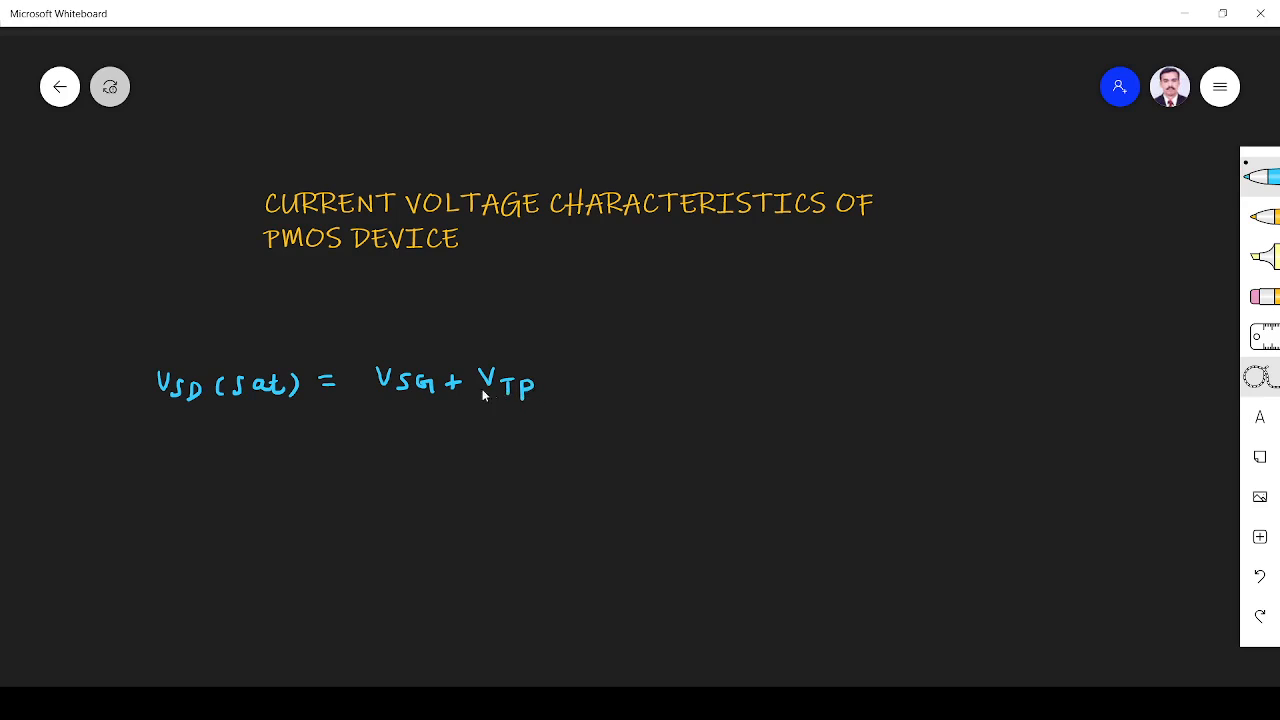
mouse_move(404, 400)
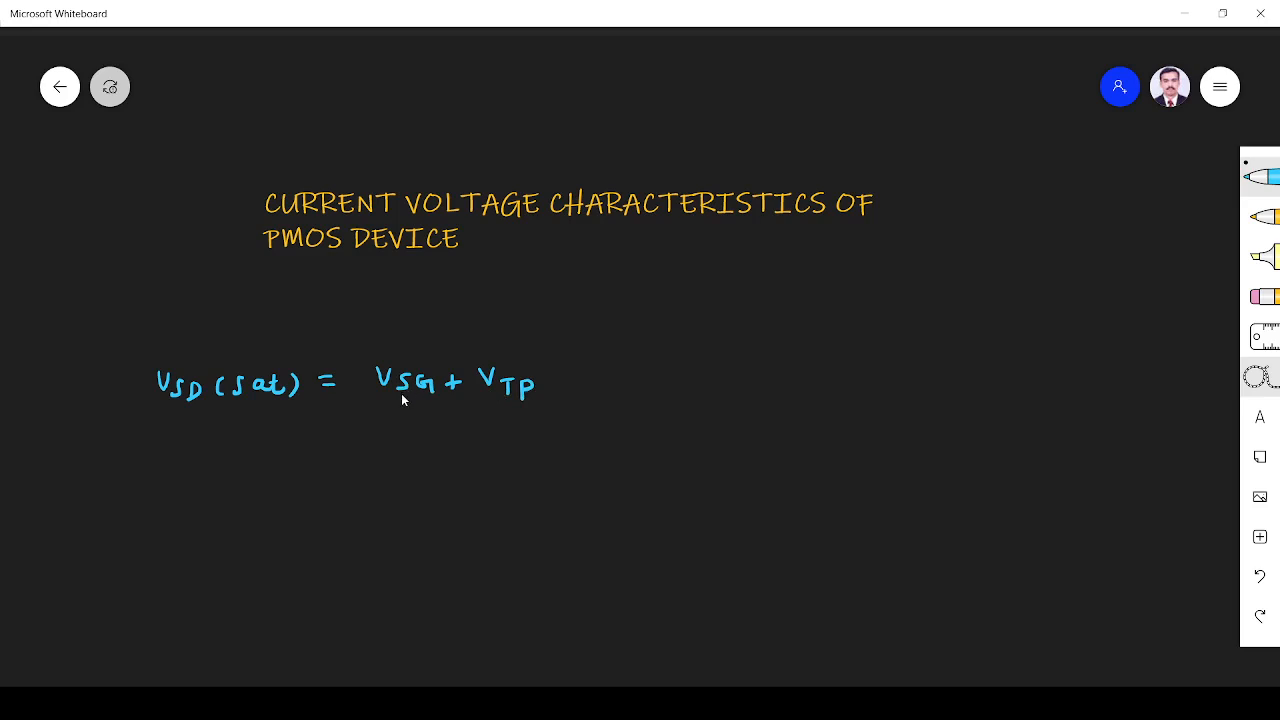
mouse_move(258, 504)
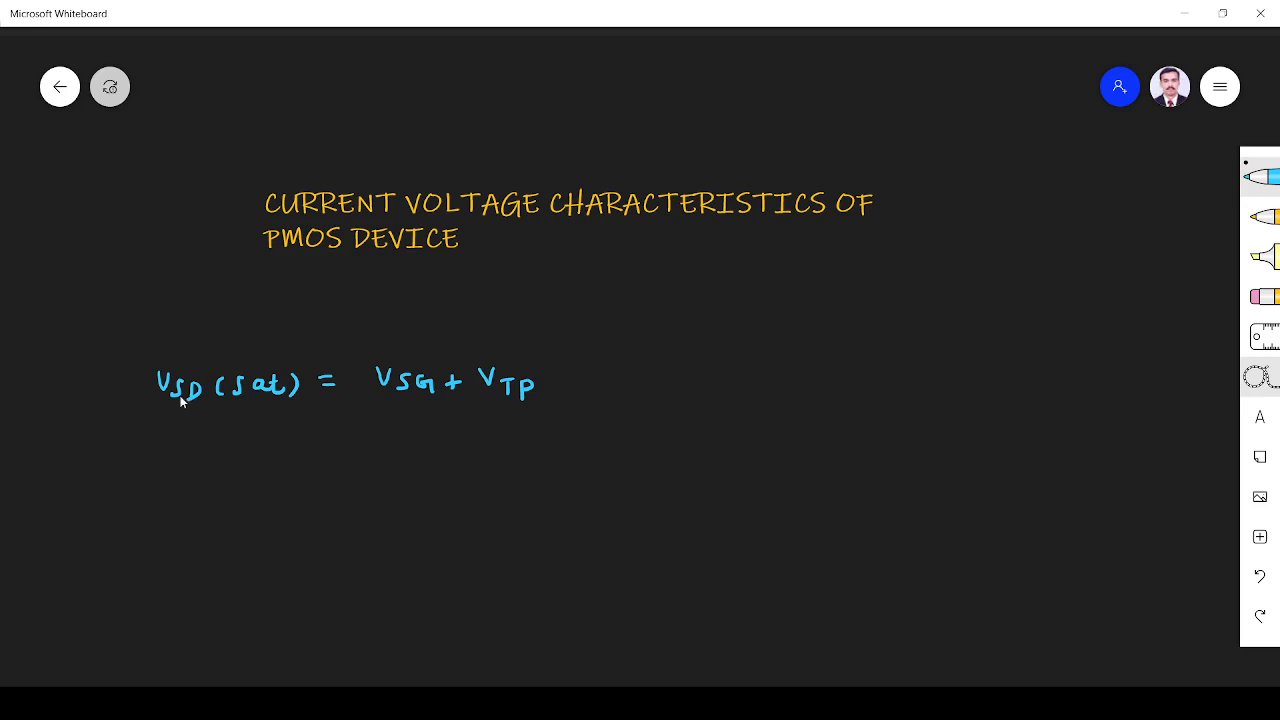
mouse_move(600, 388)
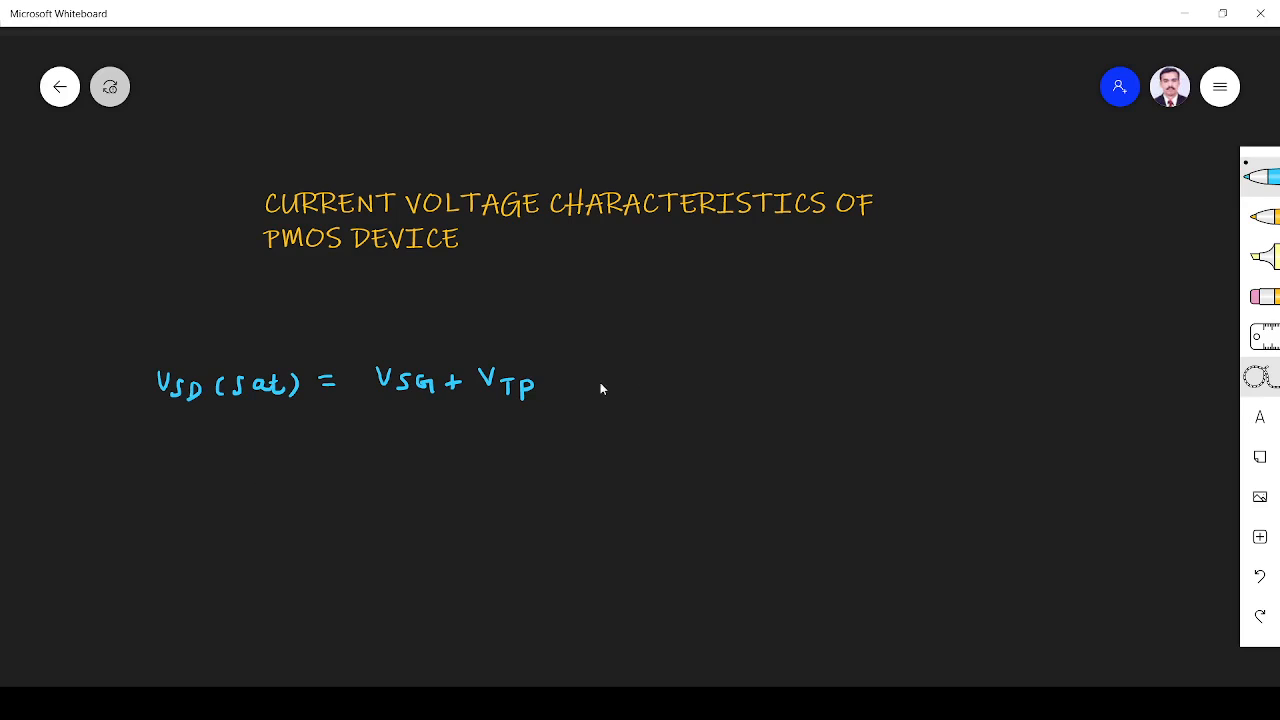
mouse_move(154, 508)
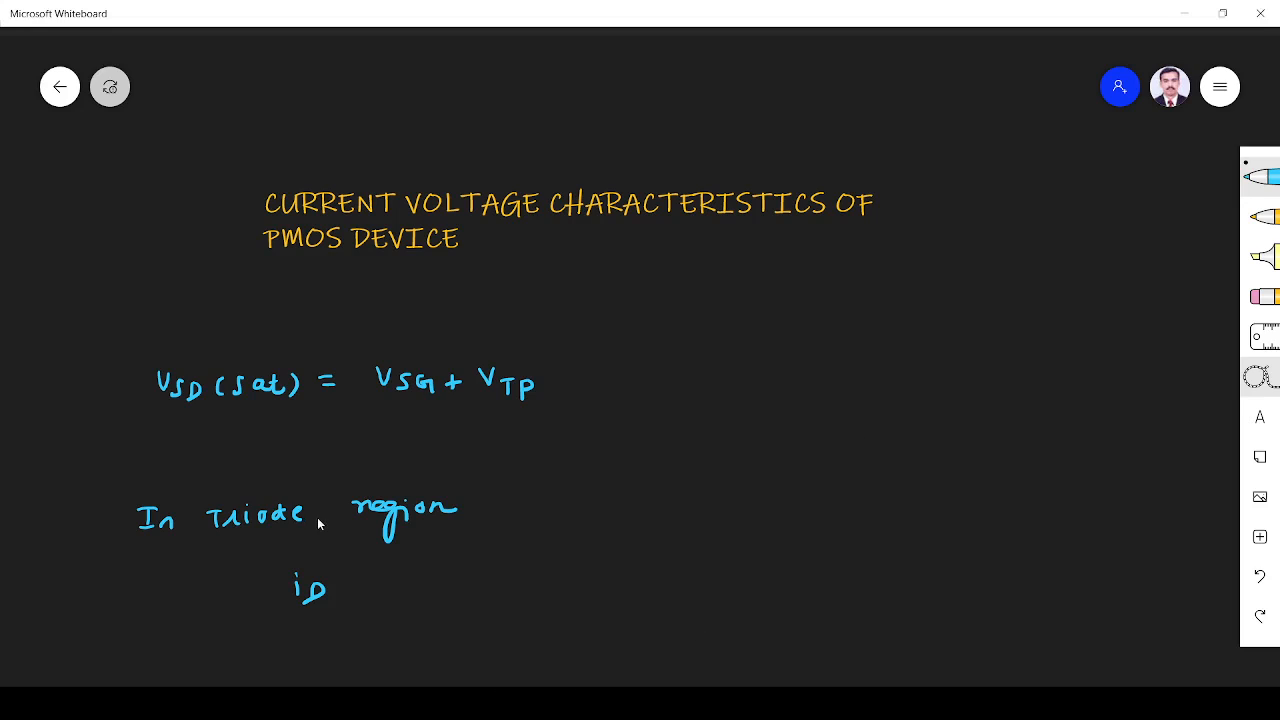
Handwrite 'In triode region' and iD = Kp[2(VSG+VTP)VSD − VSD²] under VSD(sat)
left_click_drag(344, 584, 364, 596)
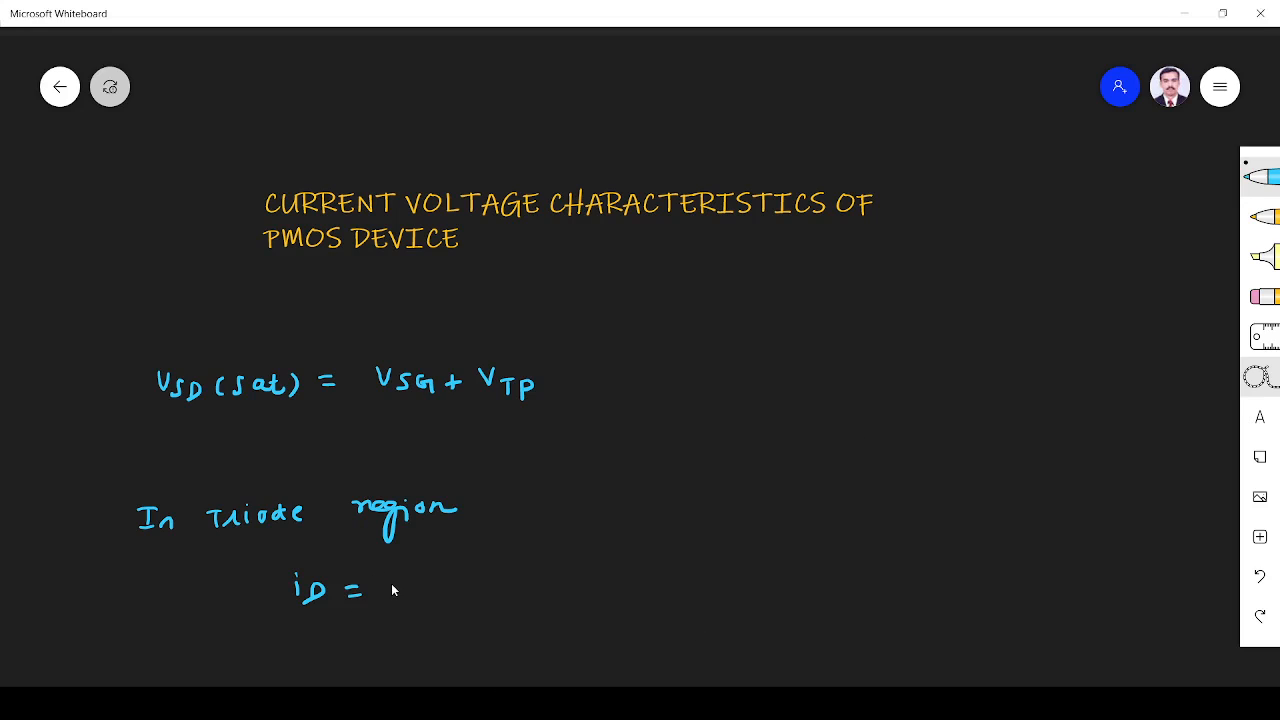
left_click_drag(384, 590, 460, 576)
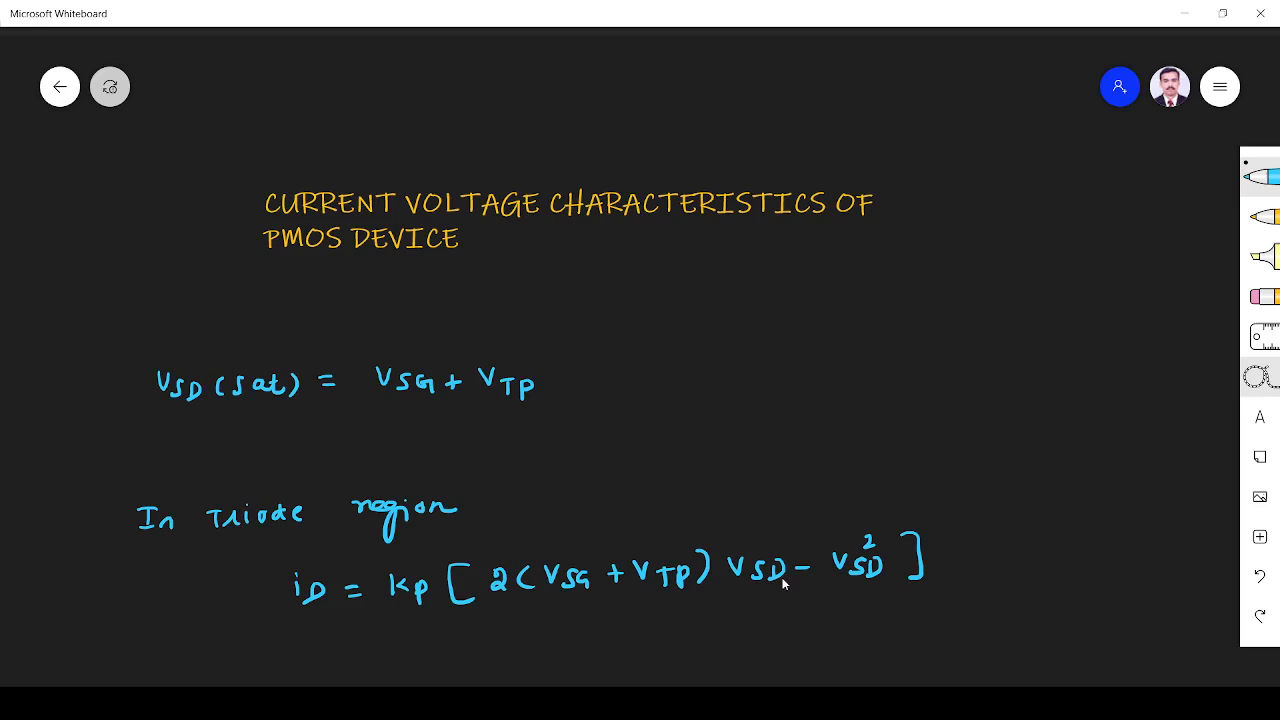
mouse_move(488, 554)
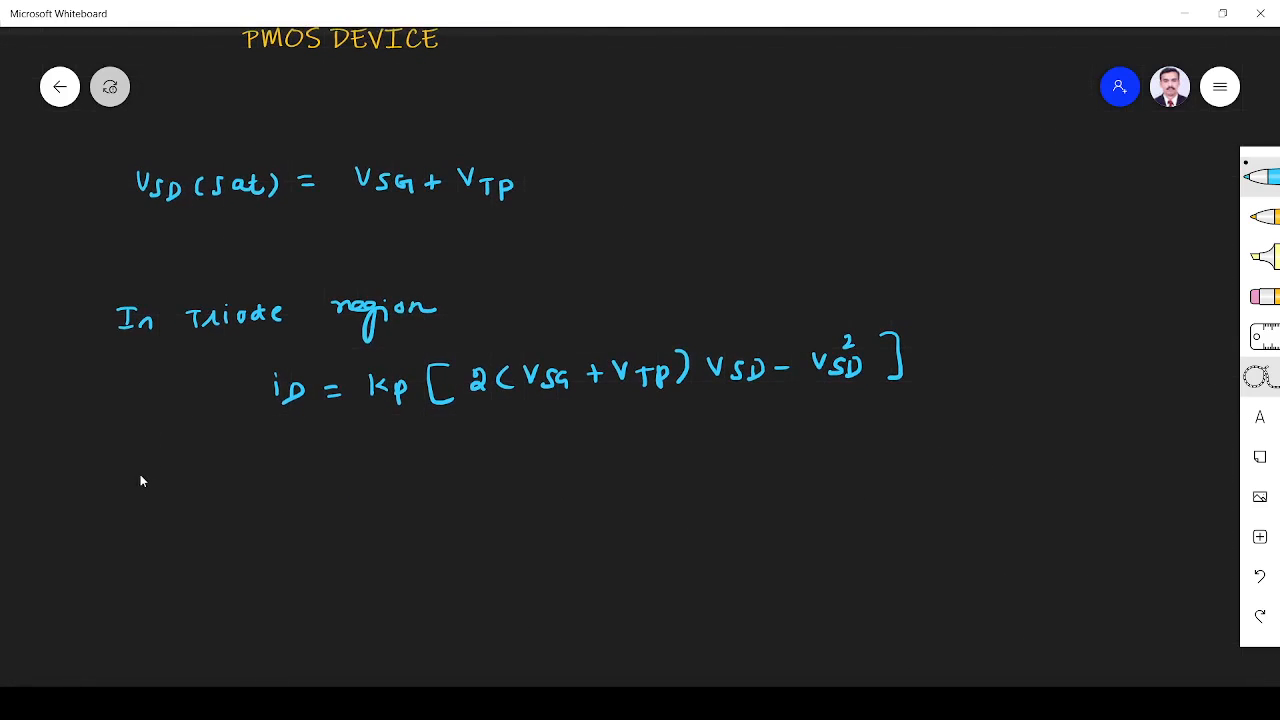
Handwrite 'saturation region' heading and iD = Kp[VSG+VTP]² beneath the triode equation
left_click_drag(140, 516, 196, 520)
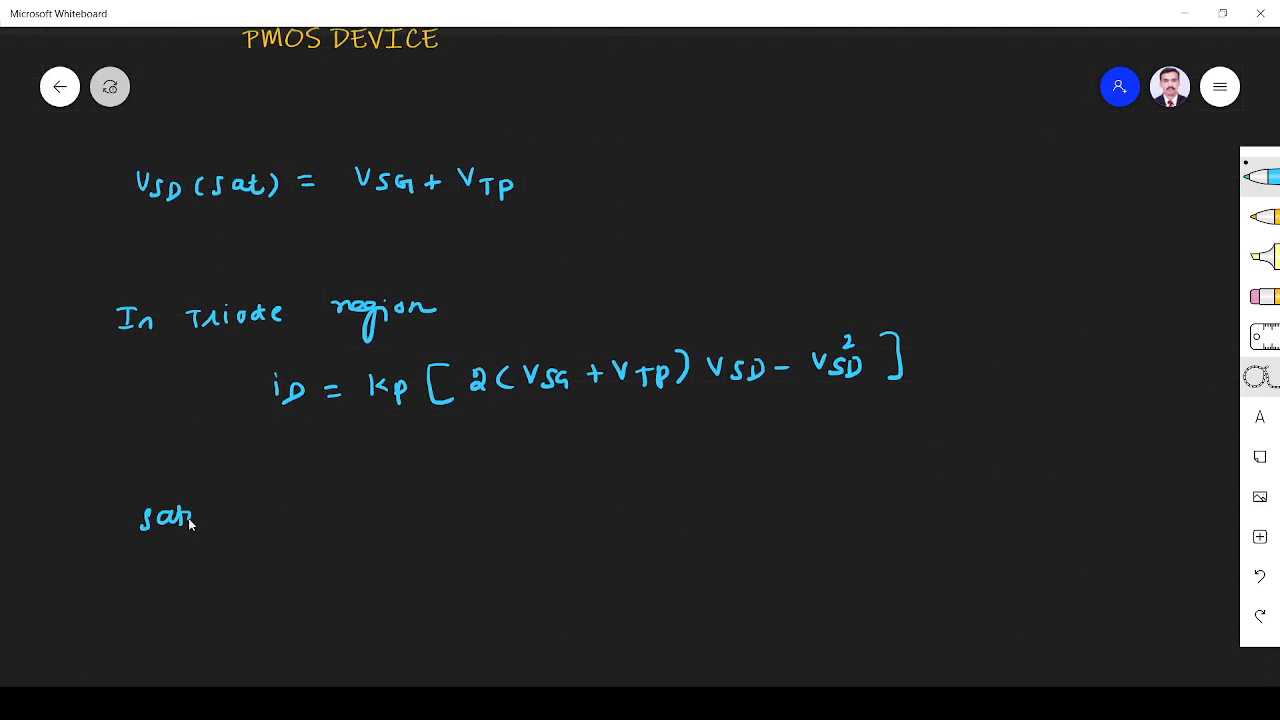
left_click_drag(196, 518, 280, 516)
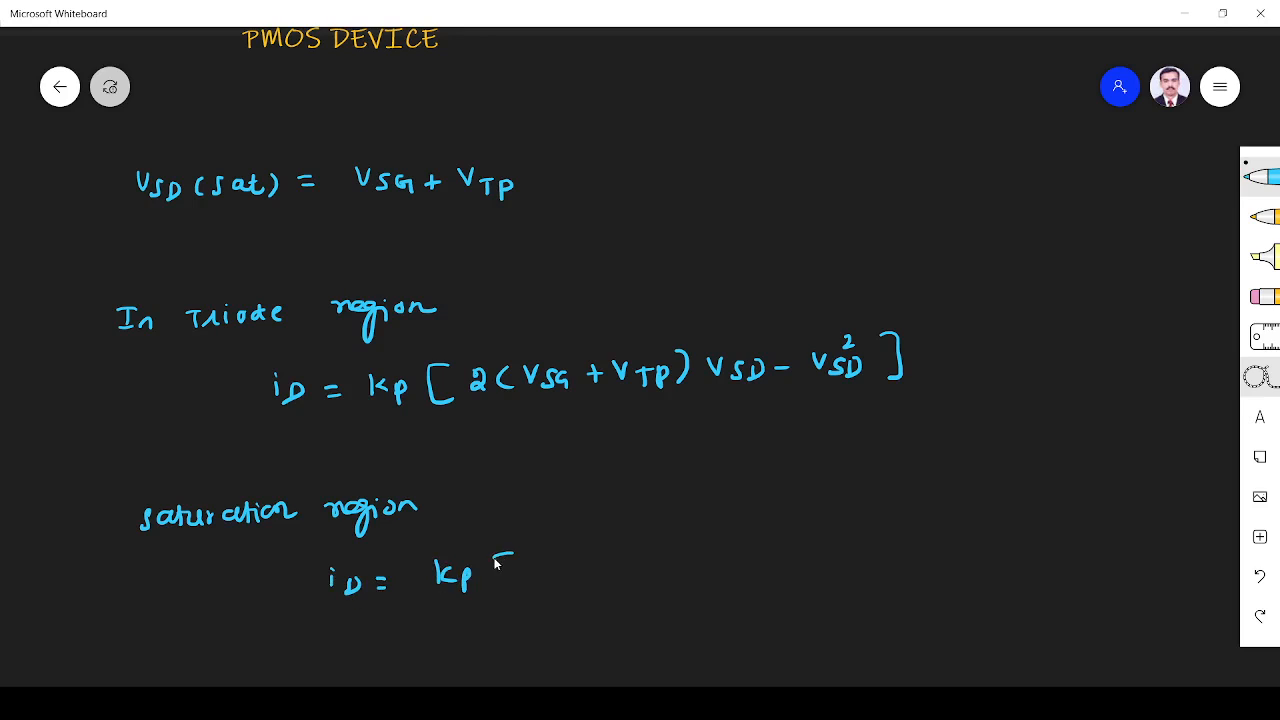
left_click_drag(500, 560, 496, 596)
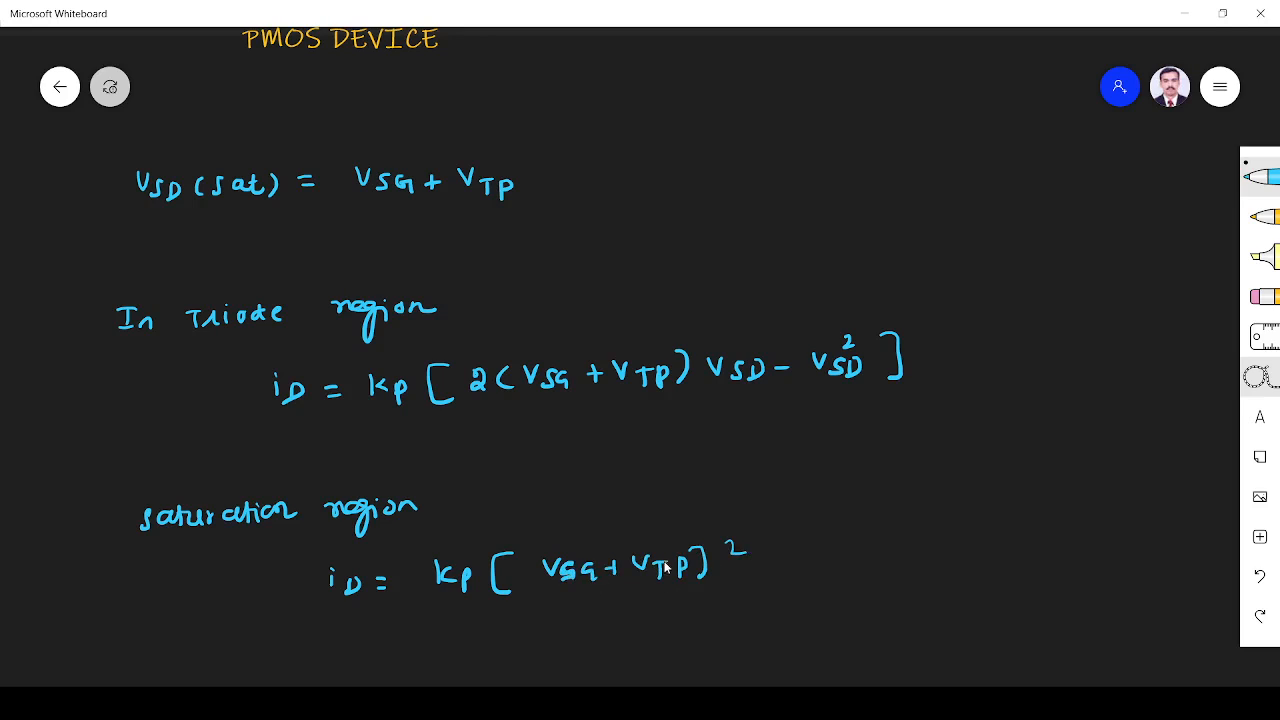
mouse_move(168, 616)
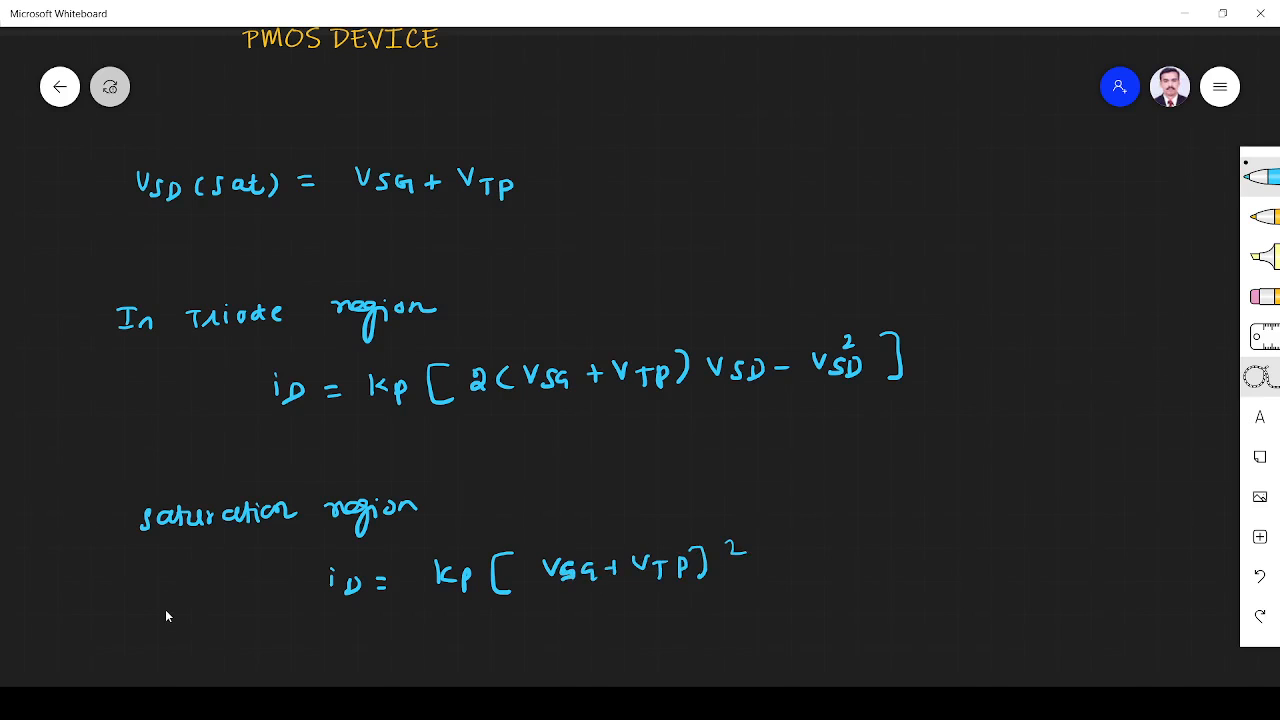
scroll("down", 3)
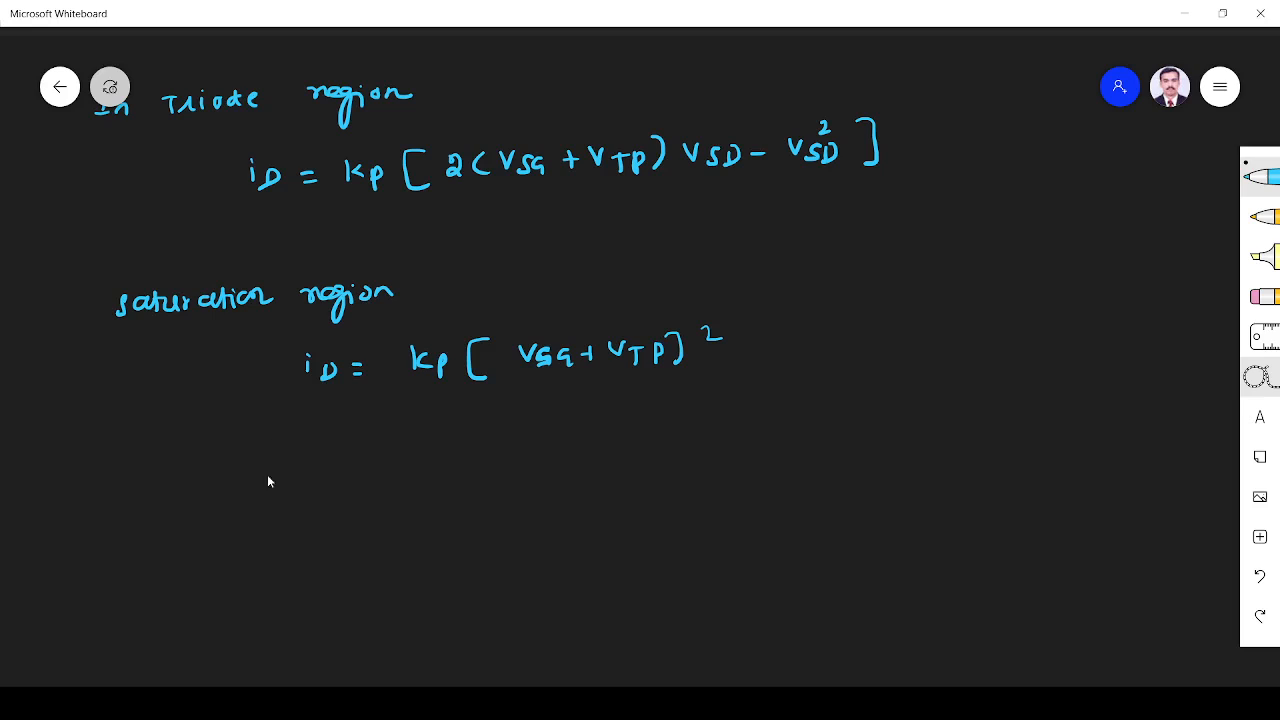
Handwrite the definition Kp = ½ μp Cox W/L below the saturation equation
left_click_drag(240, 490, 300, 516)
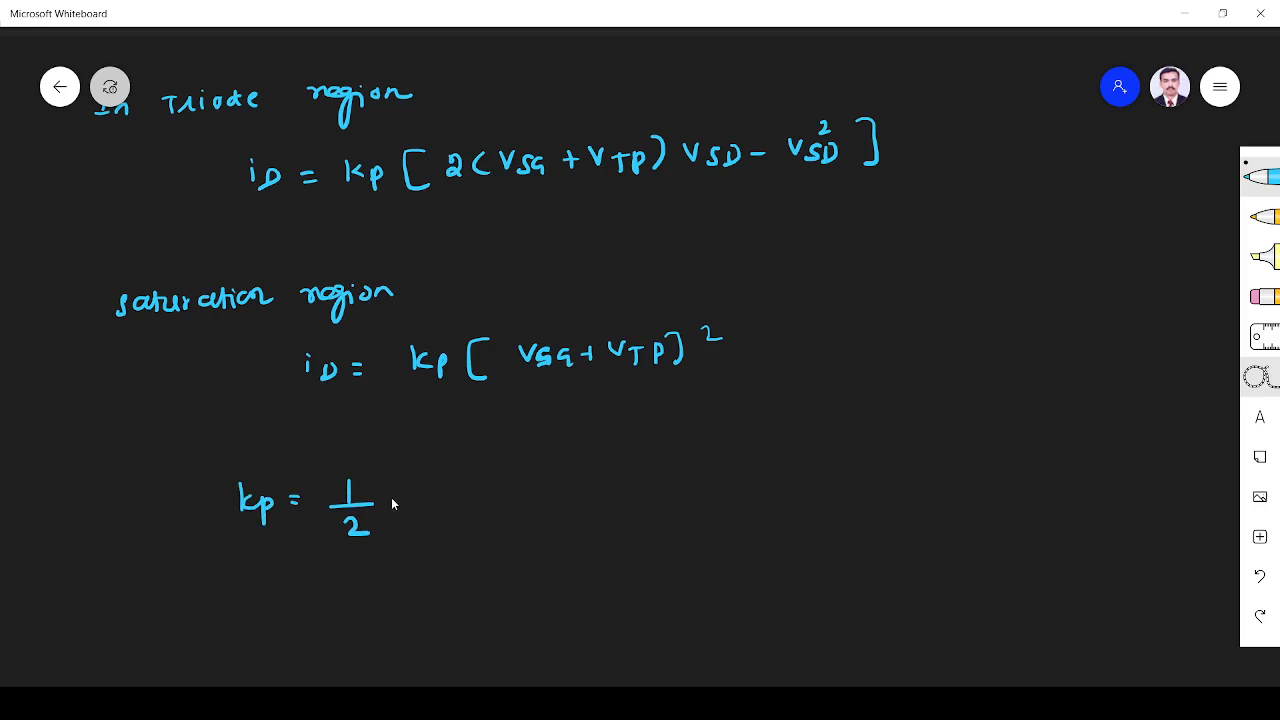
left_click_drag(400, 470, 416, 500)
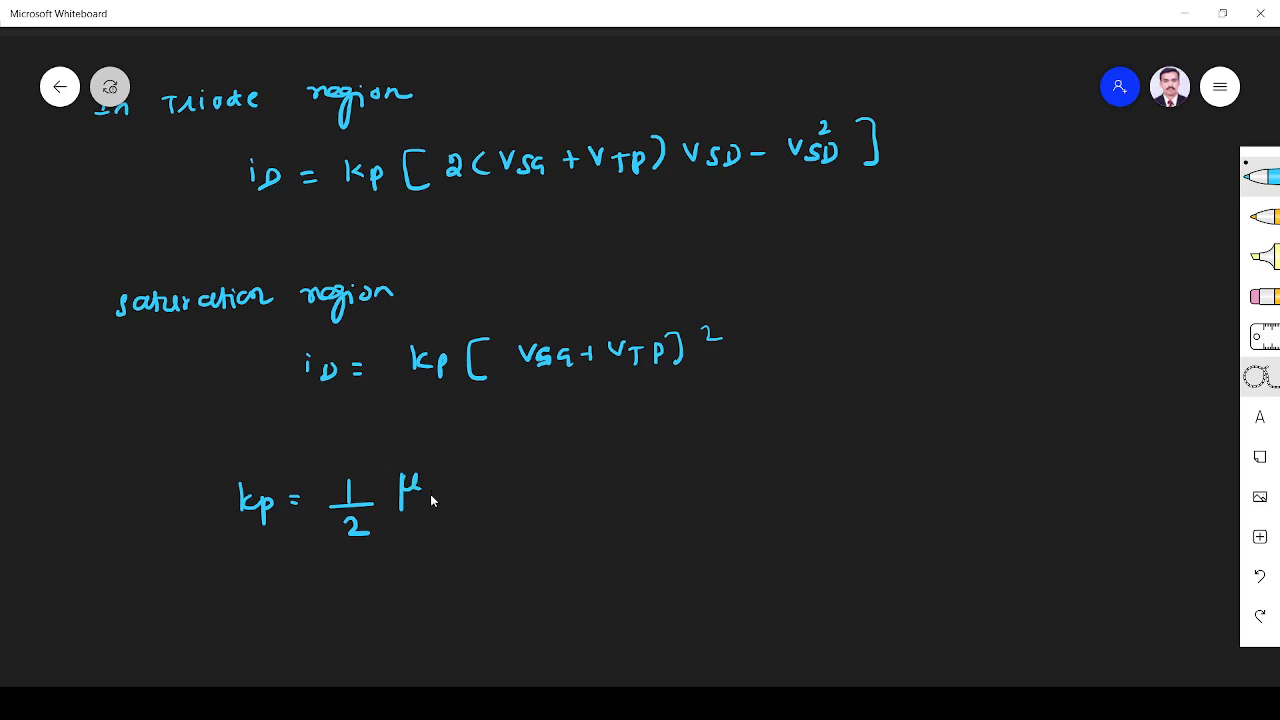
left_click_drag(430, 496, 510, 496)
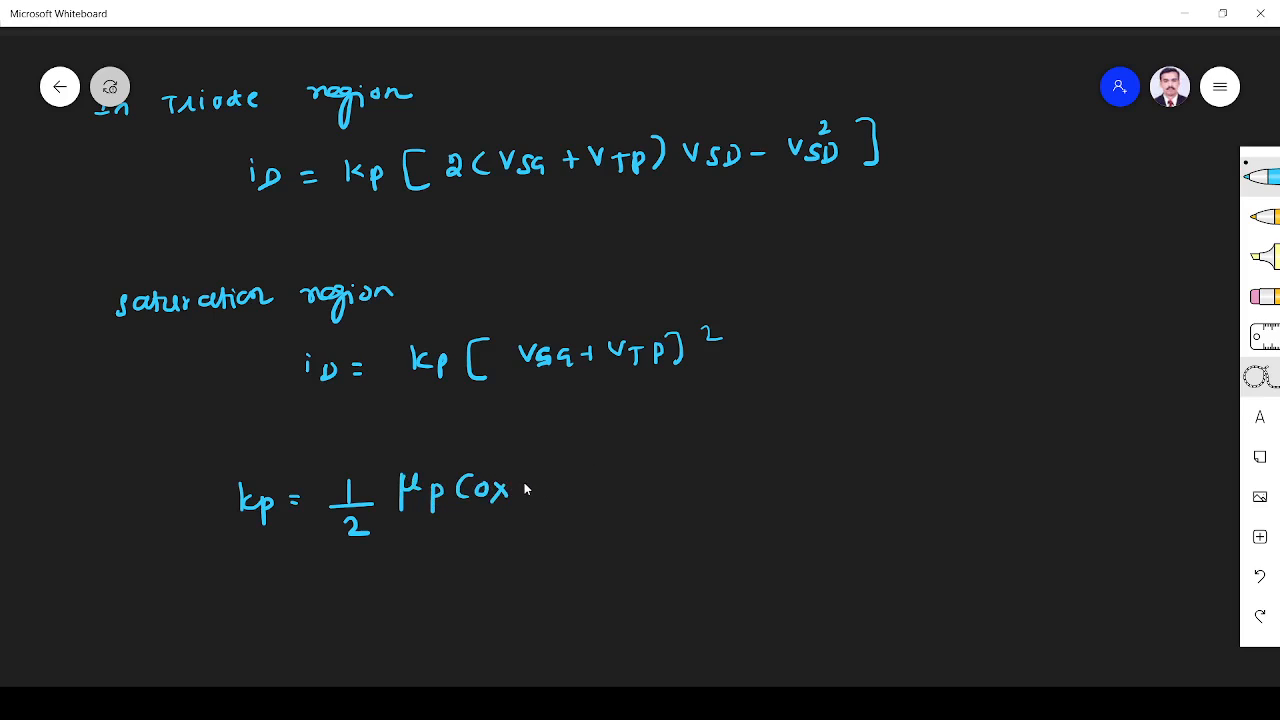
left_click_drag(550, 476, 590, 520)
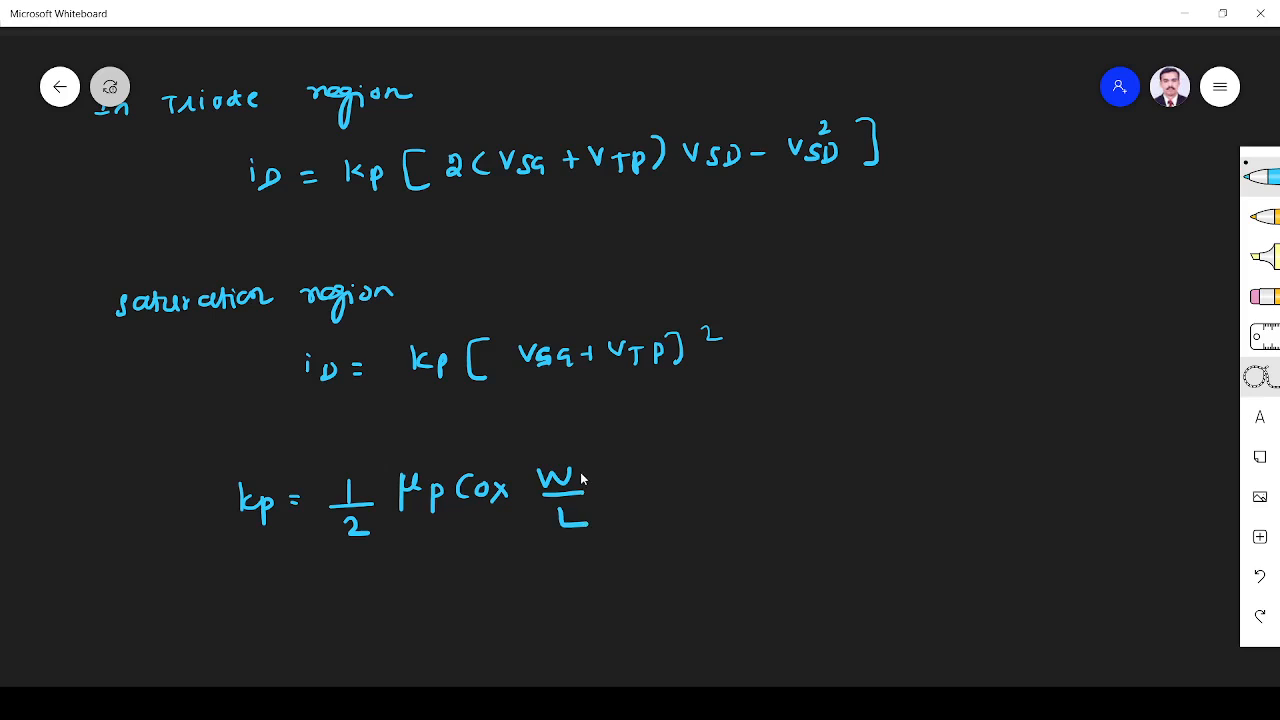
mouse_move(600, 478)
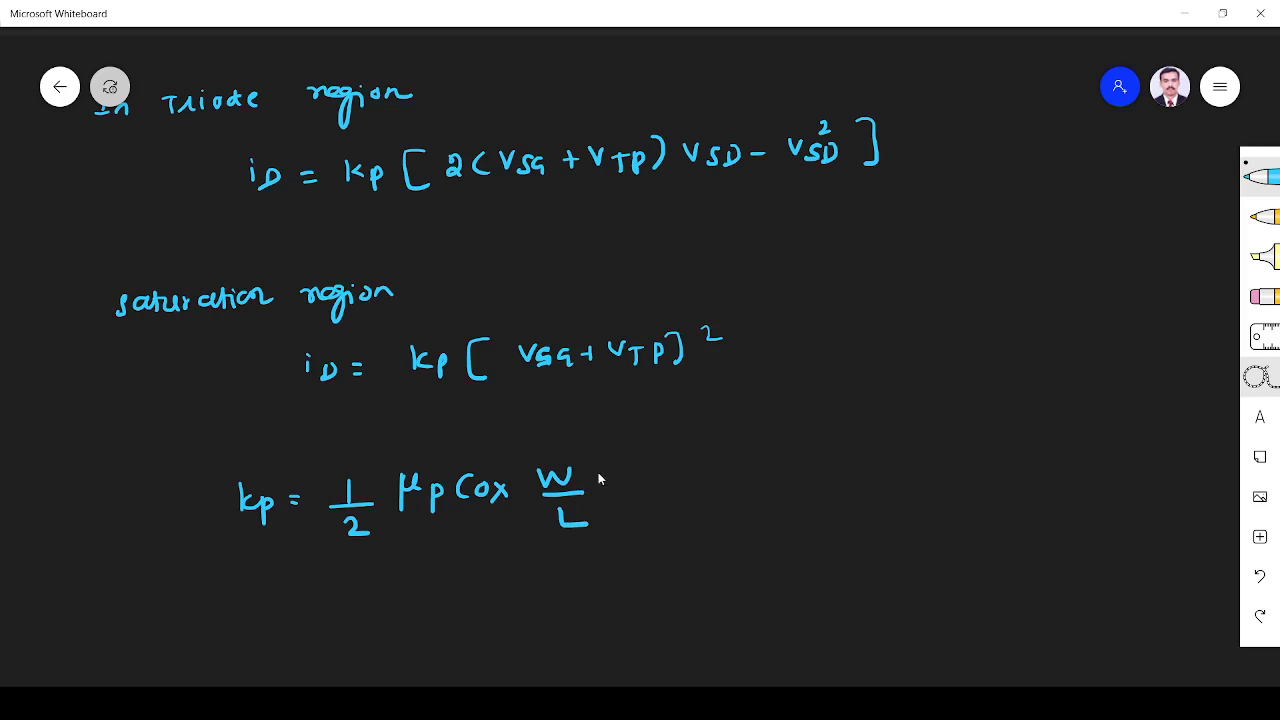
Annotate W as width of channel, L as length of channel, Cox as oxide cap per unit area
left_click_drag(596, 470, 724, 464)
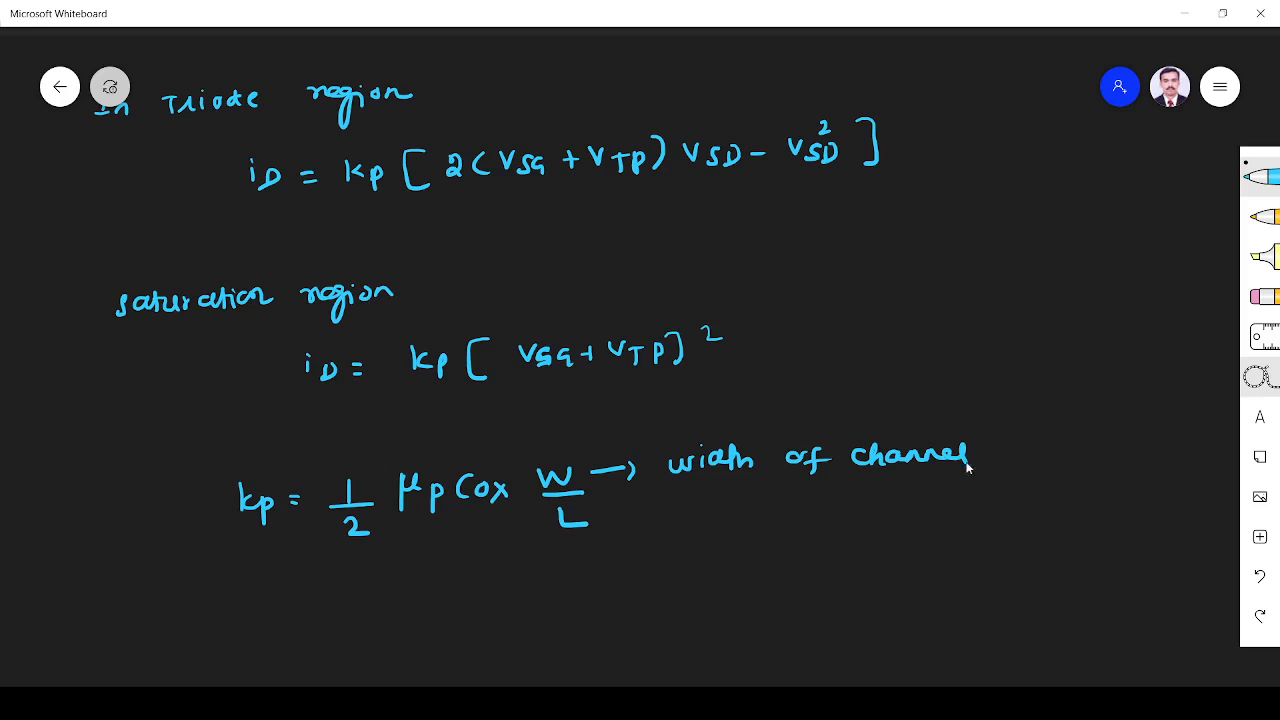
left_click_drag(616, 520, 740, 520)
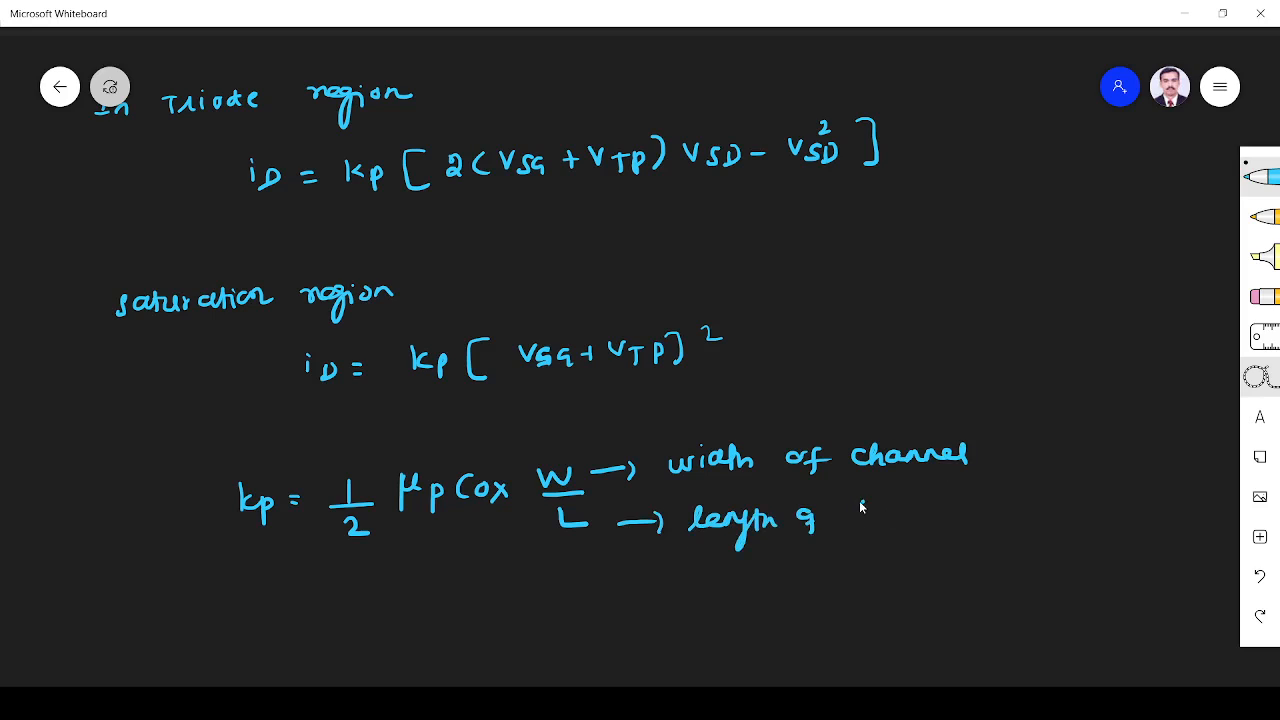
left_click_drag(860, 504, 984, 516)
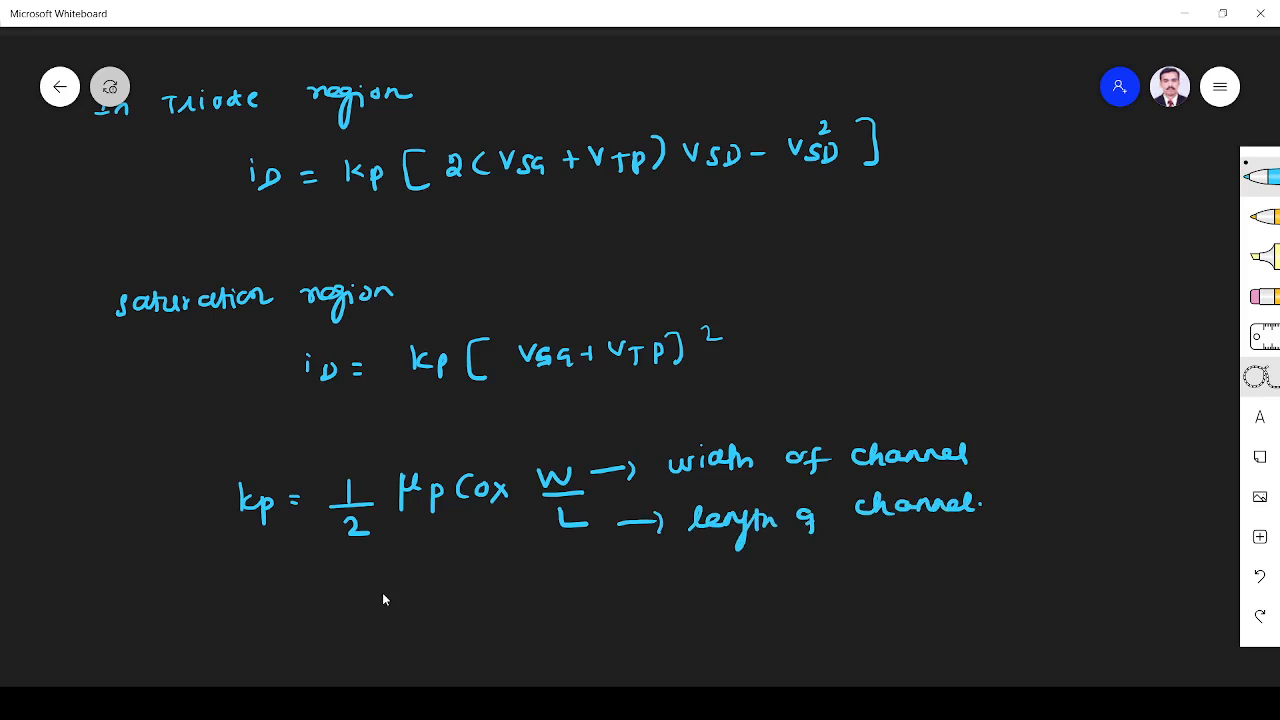
mouse_move(436, 568)
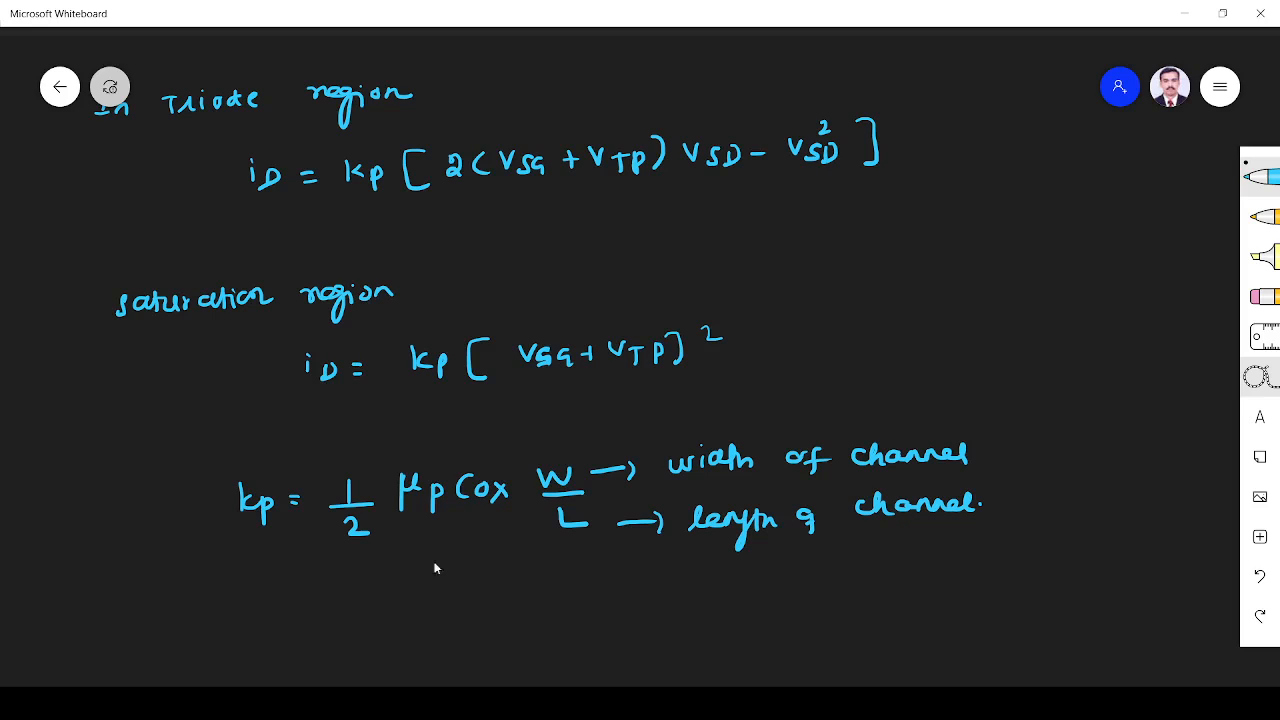
left_click_drag(500, 536, 580, 596)
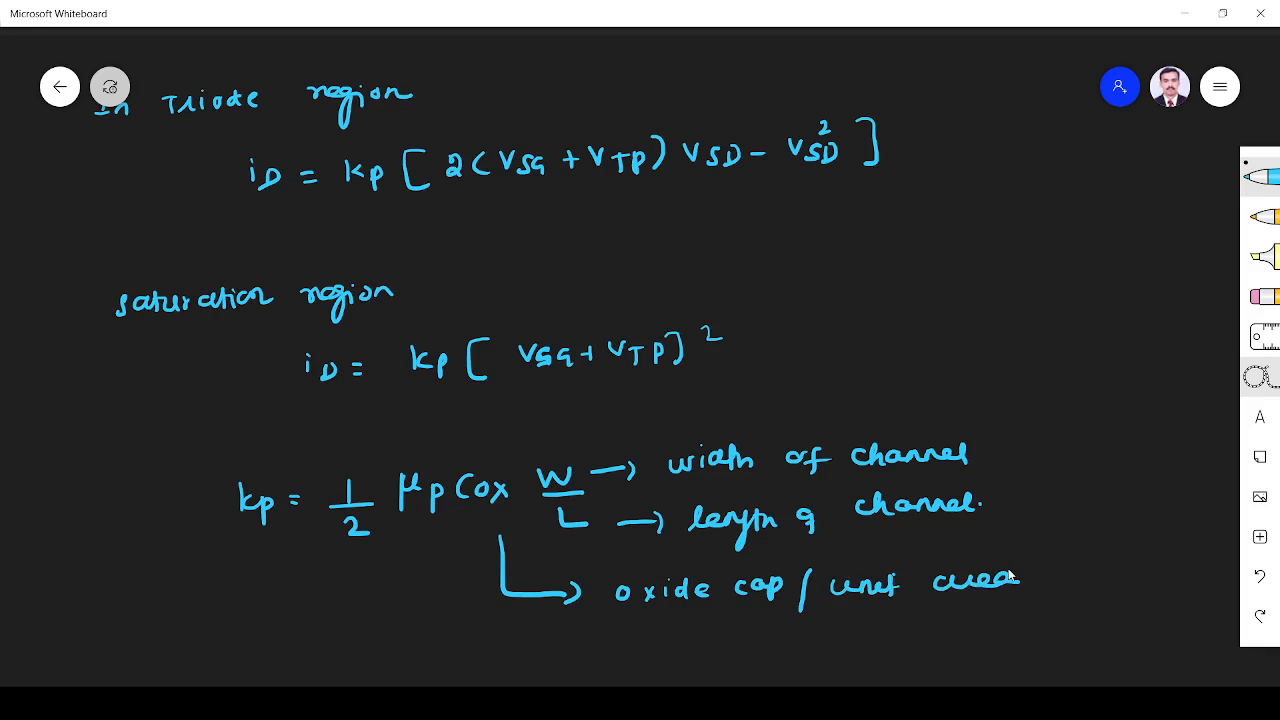
Handwrite Kp' = μp Cox ⇒ Kp = (Kp'/2)(W/L) below the Kp definition
scroll("down", 3)
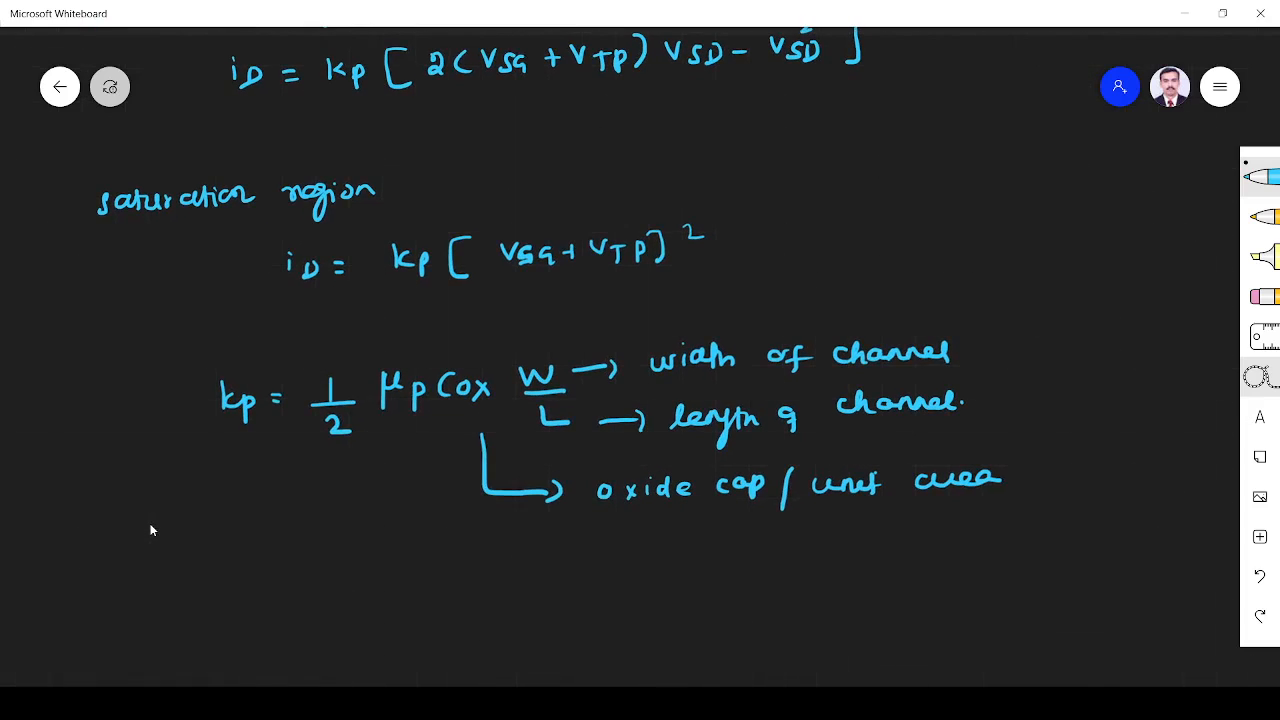
mouse_move(468, 456)
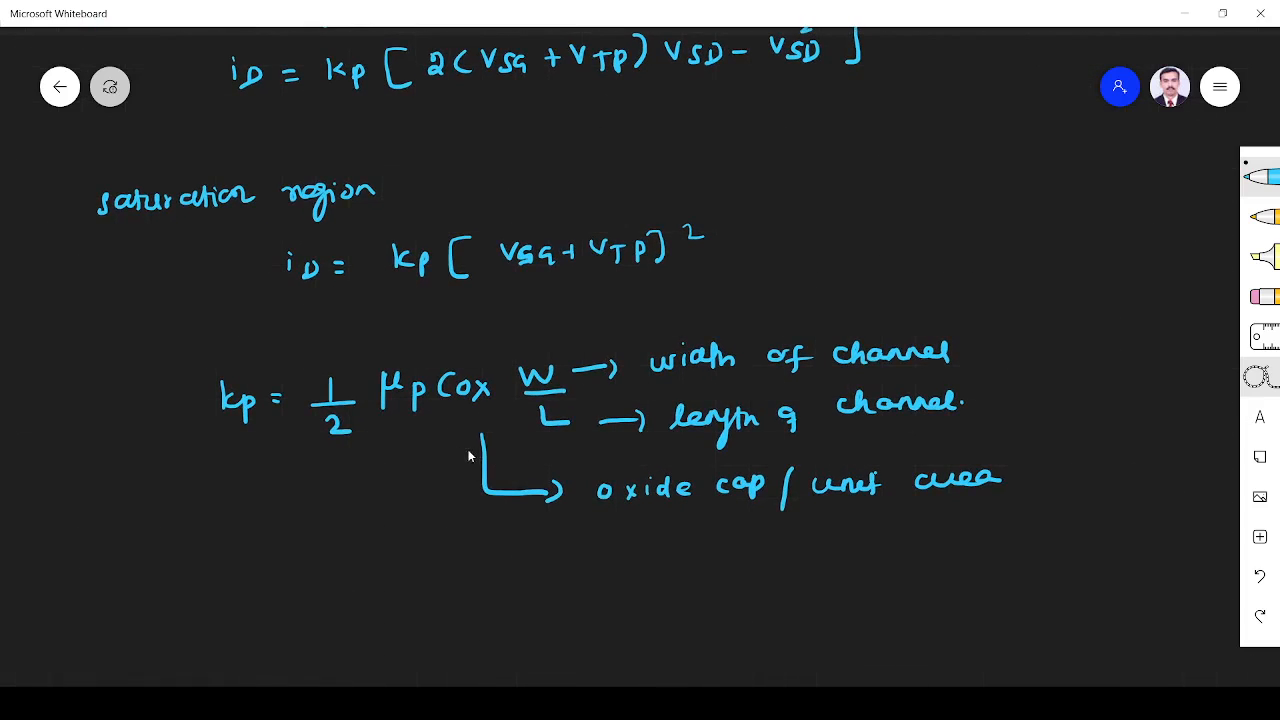
mouse_move(460, 464)
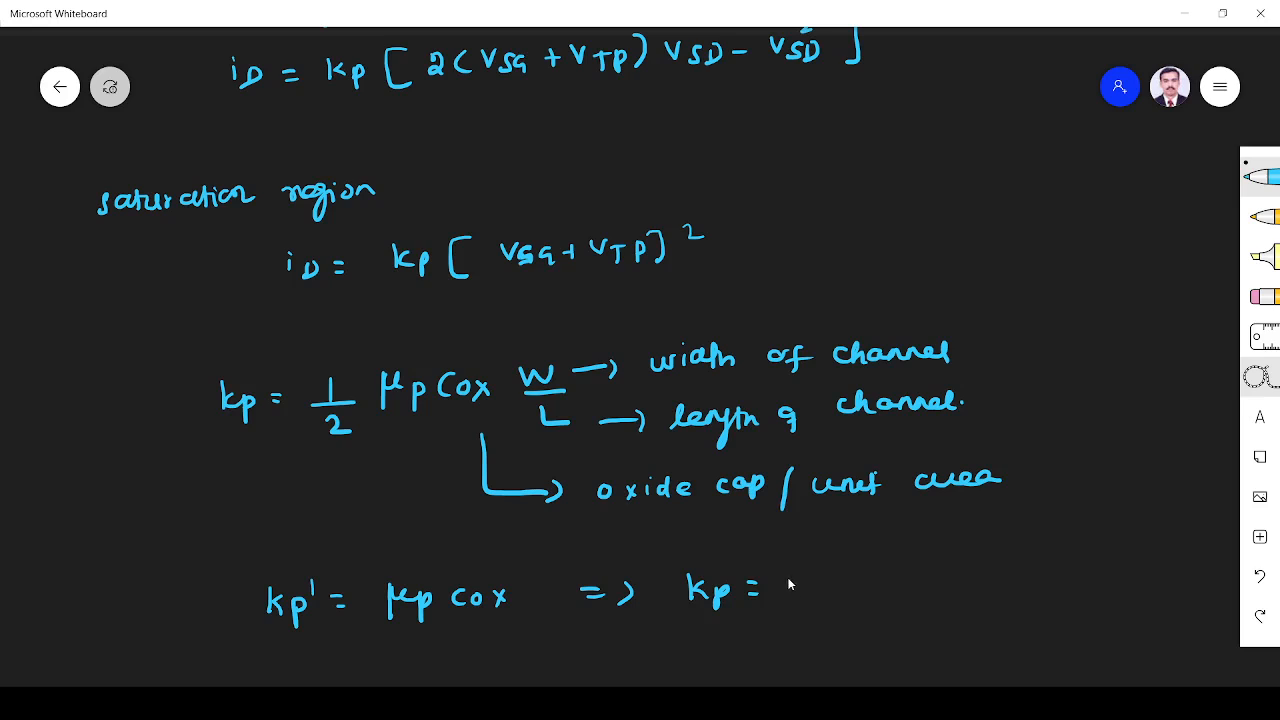
left_click_drag(790, 590, 840, 580)
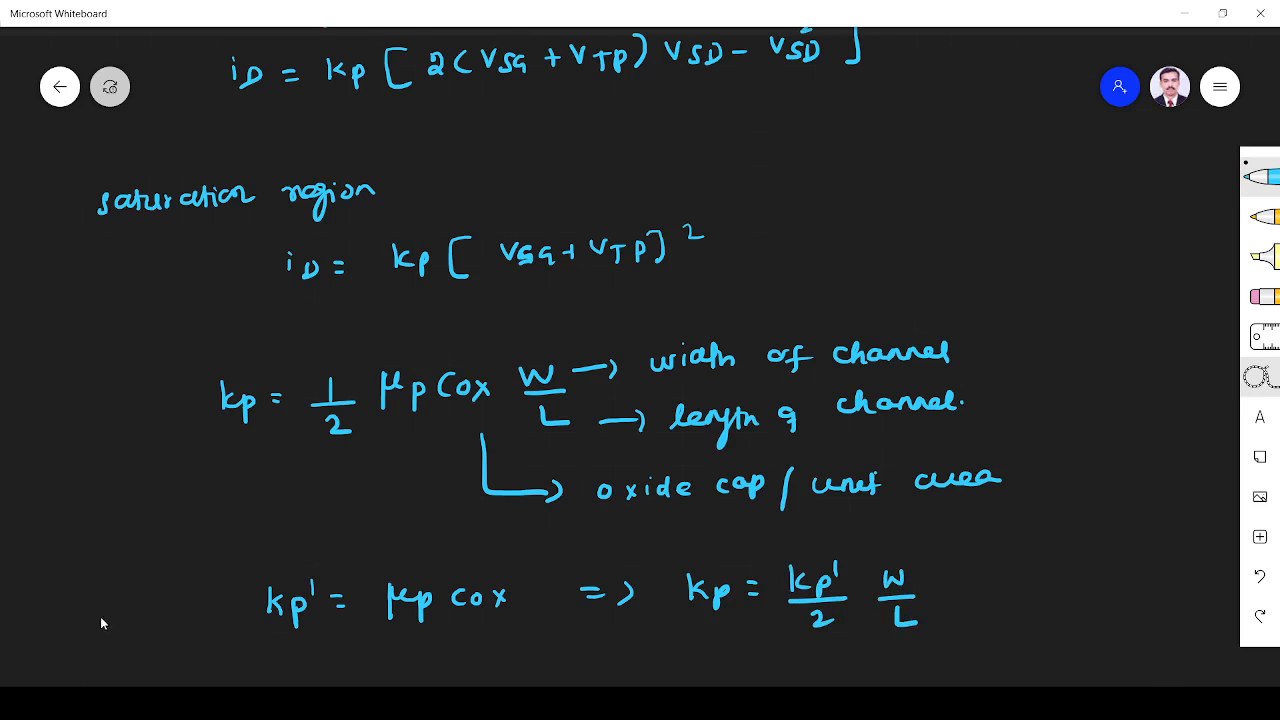
Handwrite 'PMOS in sat' and 'if VSD > VSD(sat) = VSG + VTP' at the bottom
scroll("down", 3)
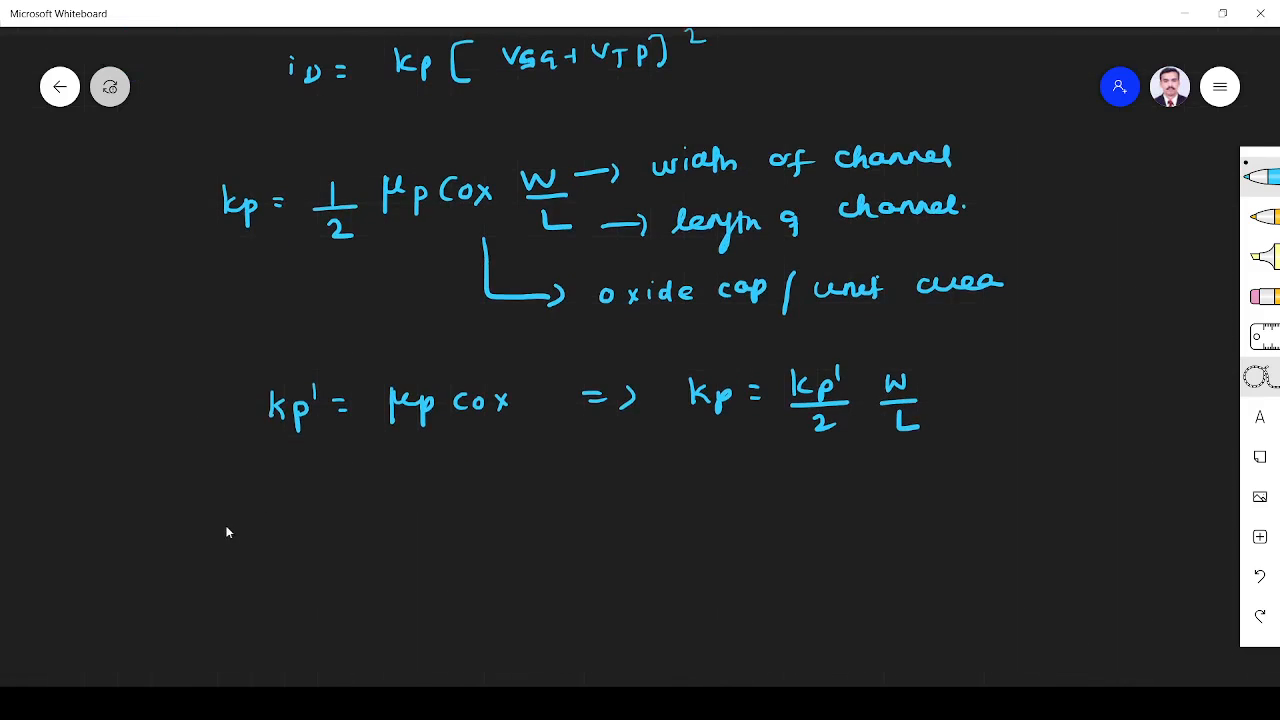
left_click_drag(204, 560, 270, 560)
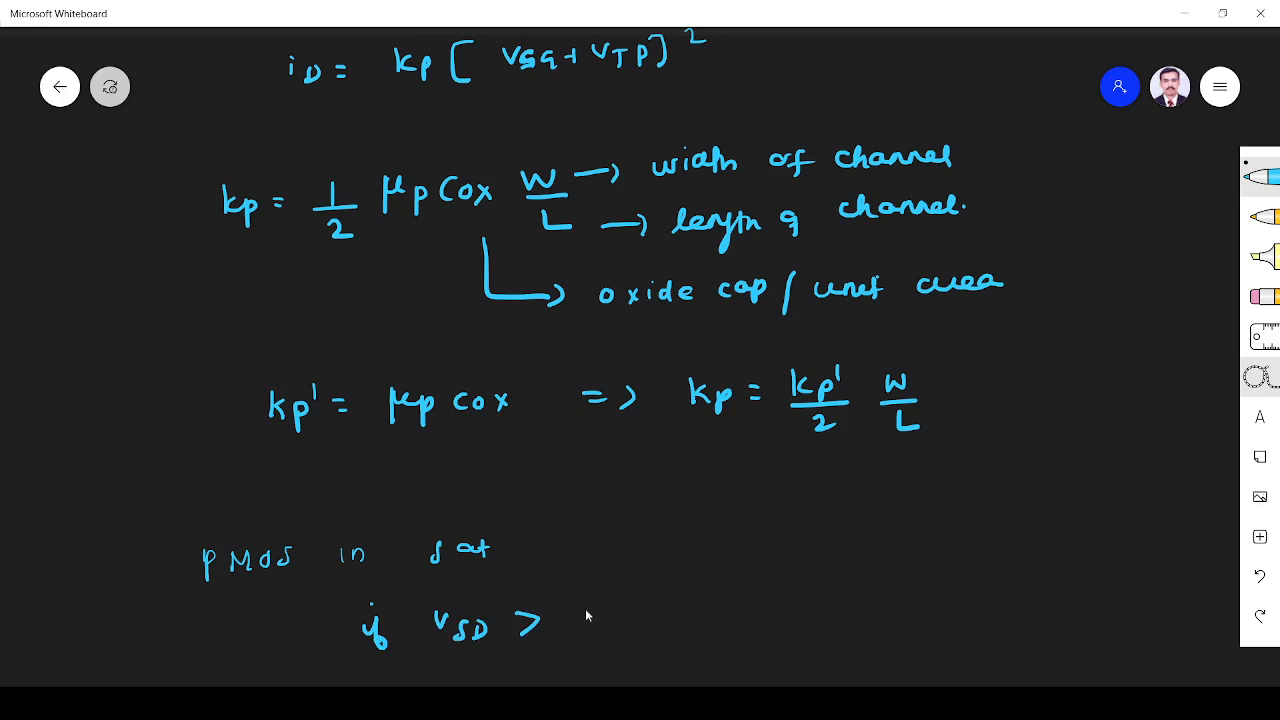
left_click_drag(580, 600, 690, 616)
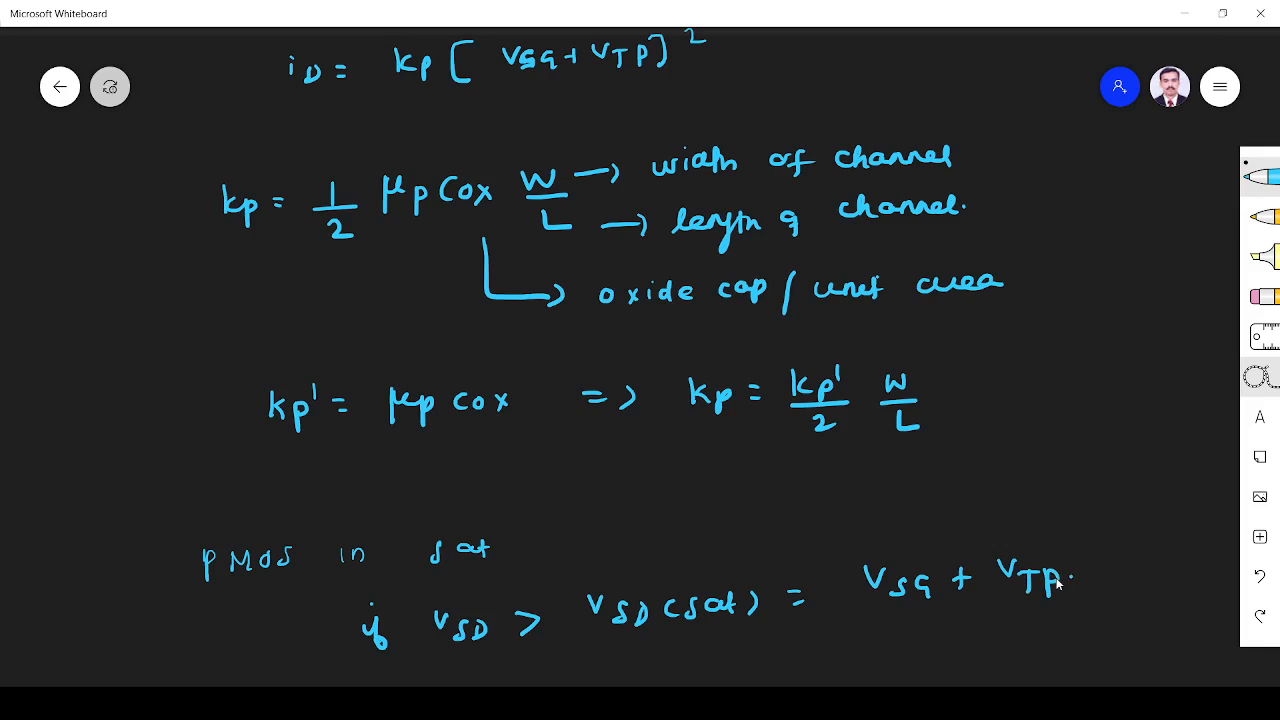
mouse_move(300, 556)
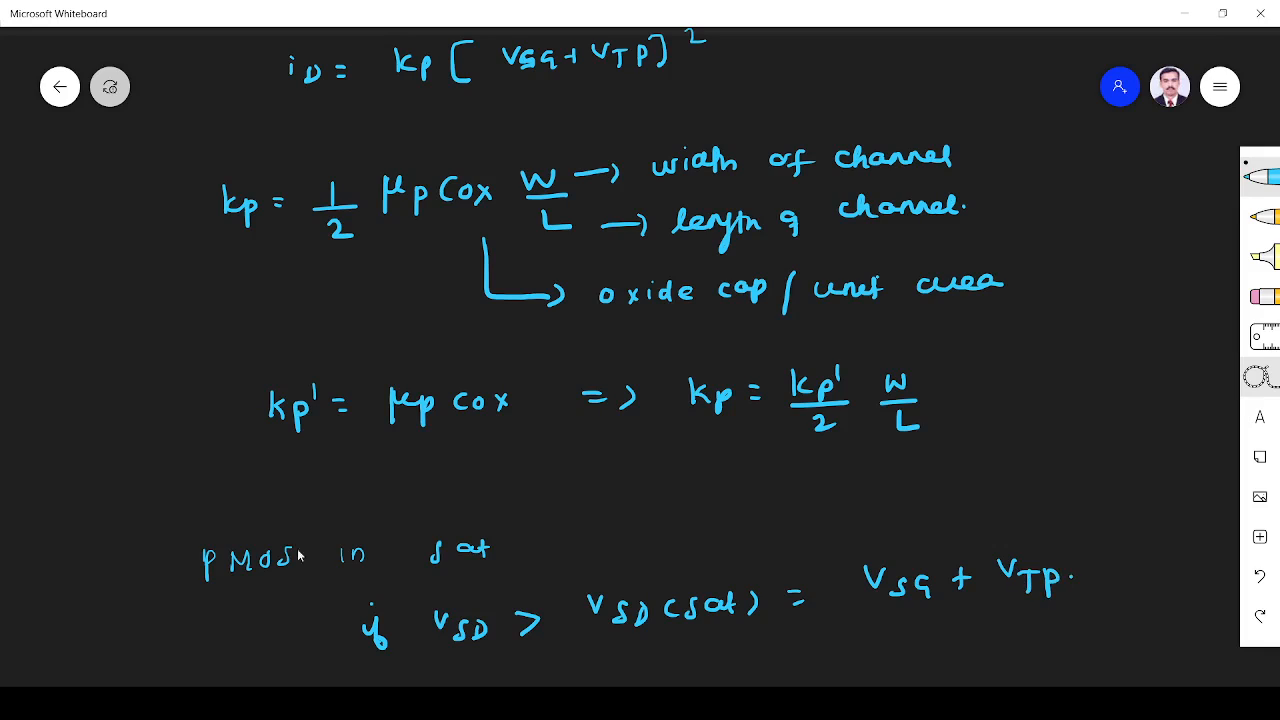
mouse_move(72, 424)
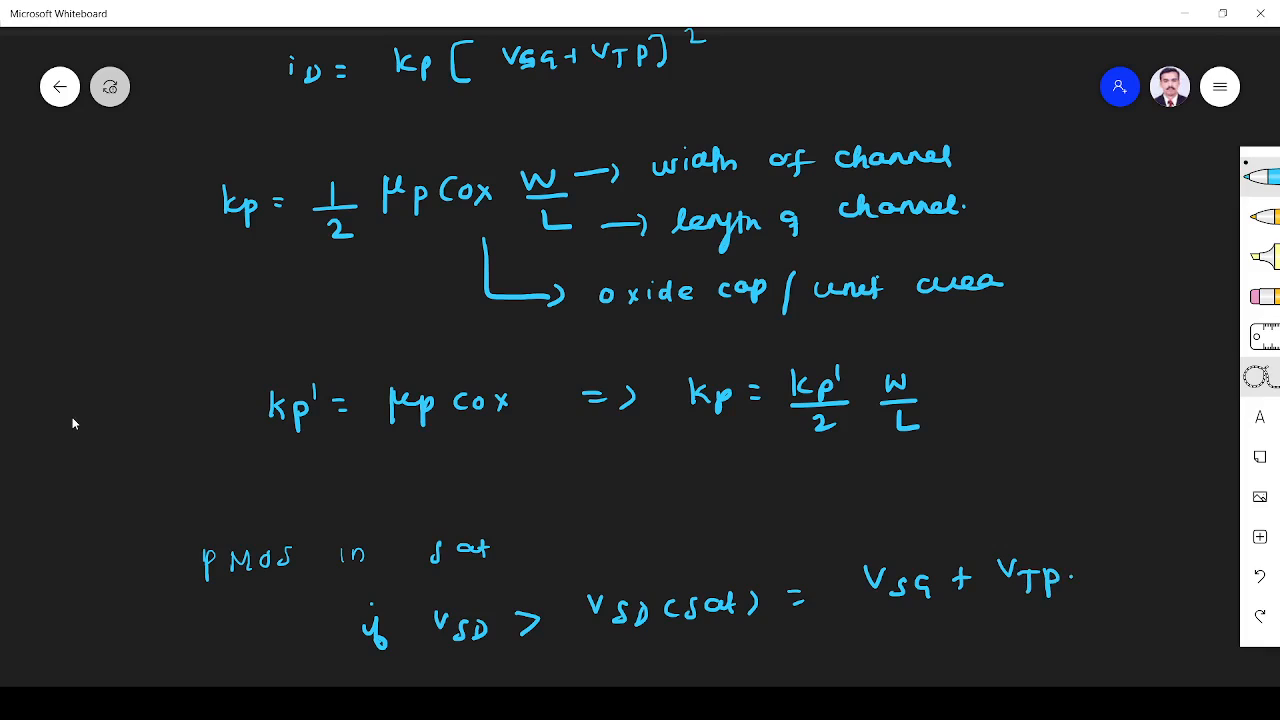